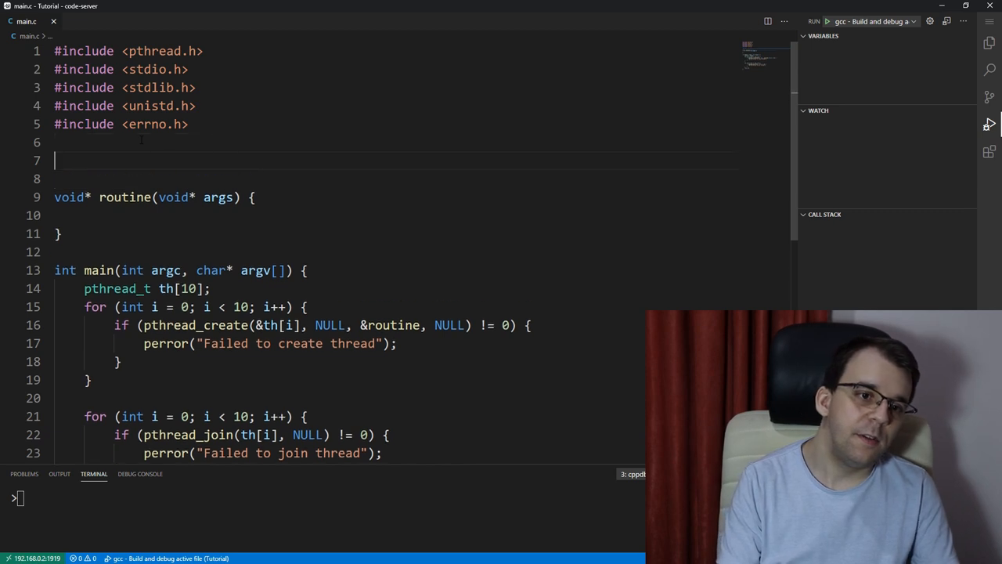
Step: Add the comments '// chefs = threads' and '// stove = shared data (+mutex)' below the includes
{"action": "type", "text": "// chefs ="}
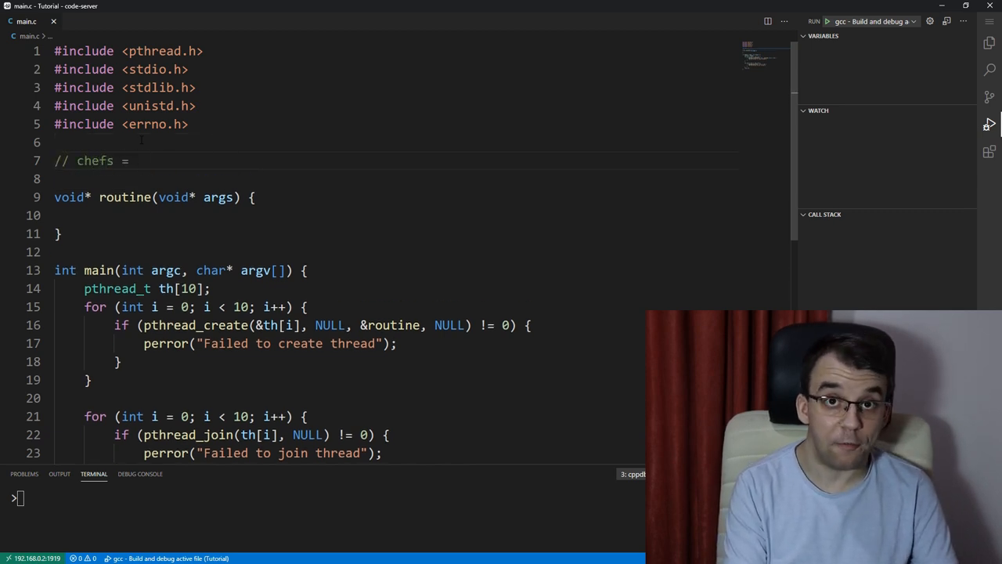
{"action": "type", "text": "threads"}
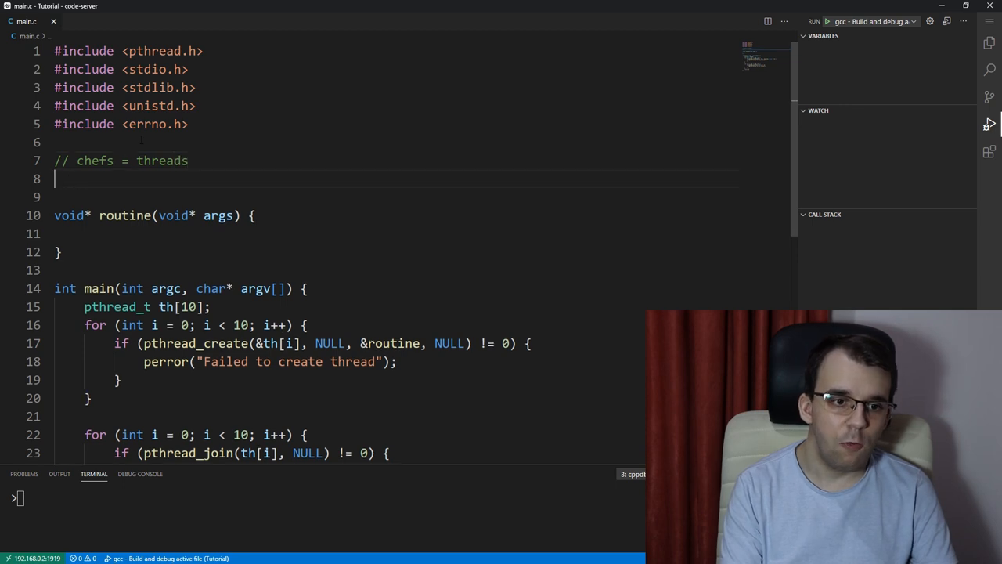
{"action": "type", "text": "// stove -"}
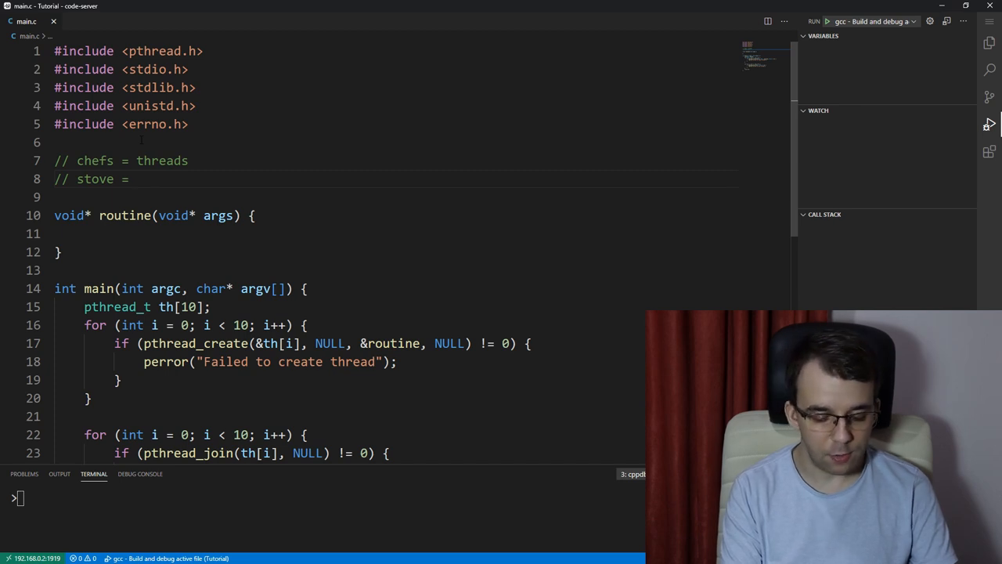
{"action": "type", "text": "shared data"}
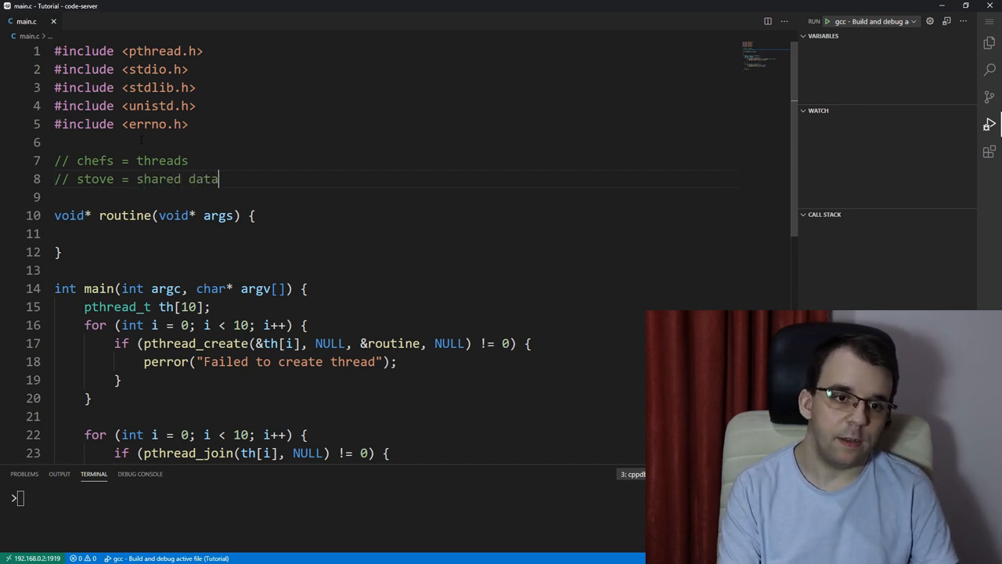
{"action": "type", "text": "(+mutex"}
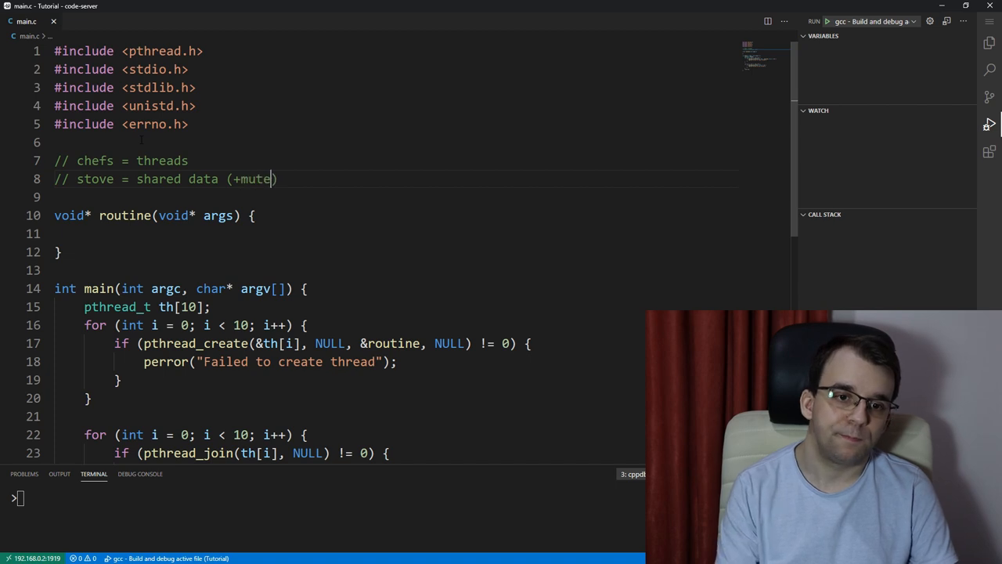
{"action": "type", "text": "x)"}
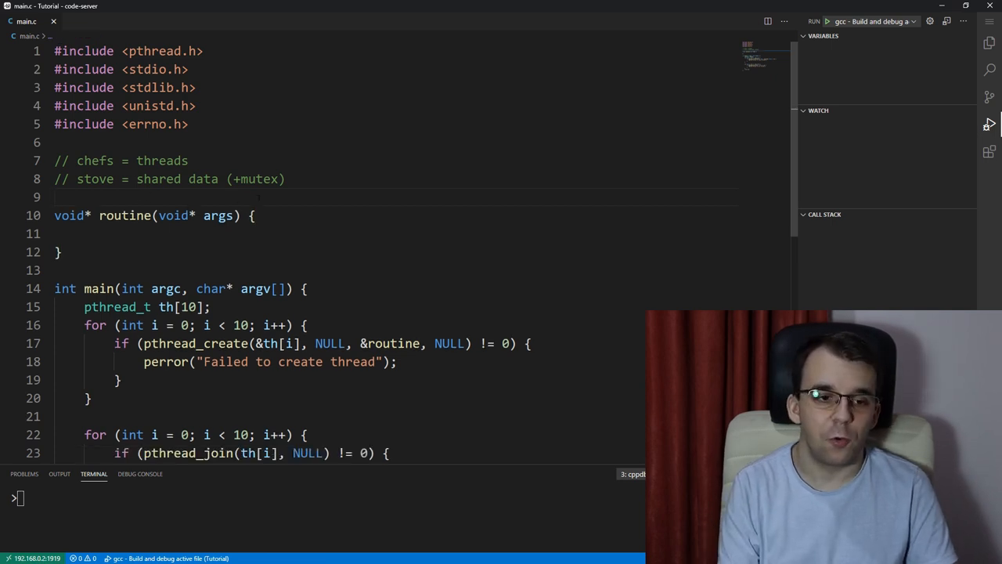
Step: Declare the globals 'pthread_mutex_t stoveMutex;' and 'int stoveFuel = 100;' below the comments
{"action": "type", "text": "pth"}
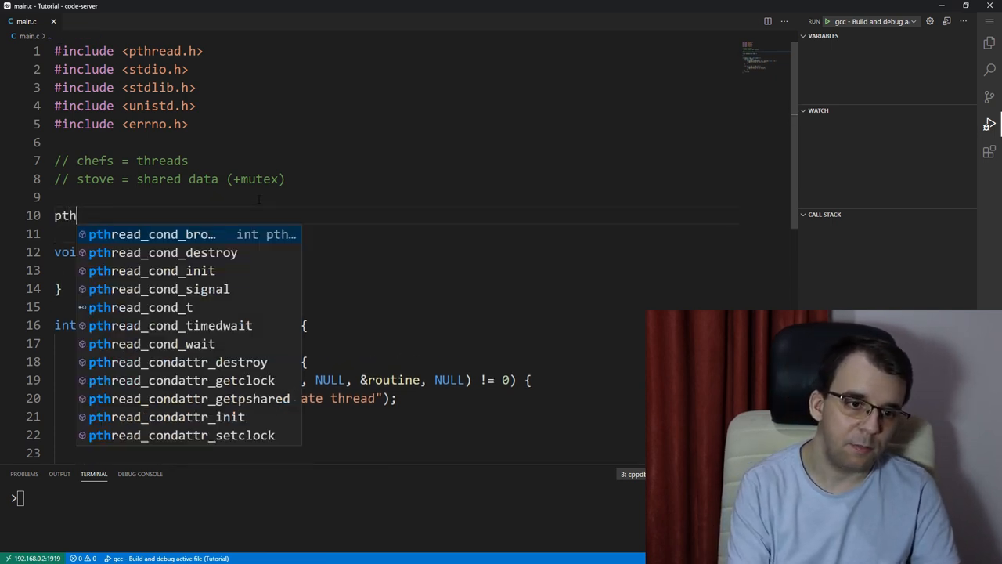
{"action": "type", "text": "read_mutex_t"}
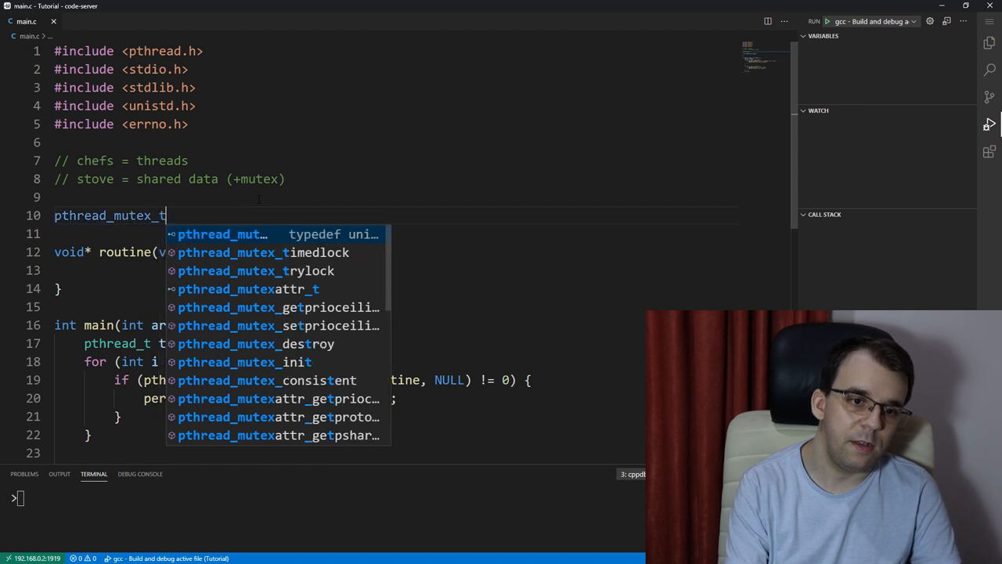
{"action": "key", "text": "Escape"}
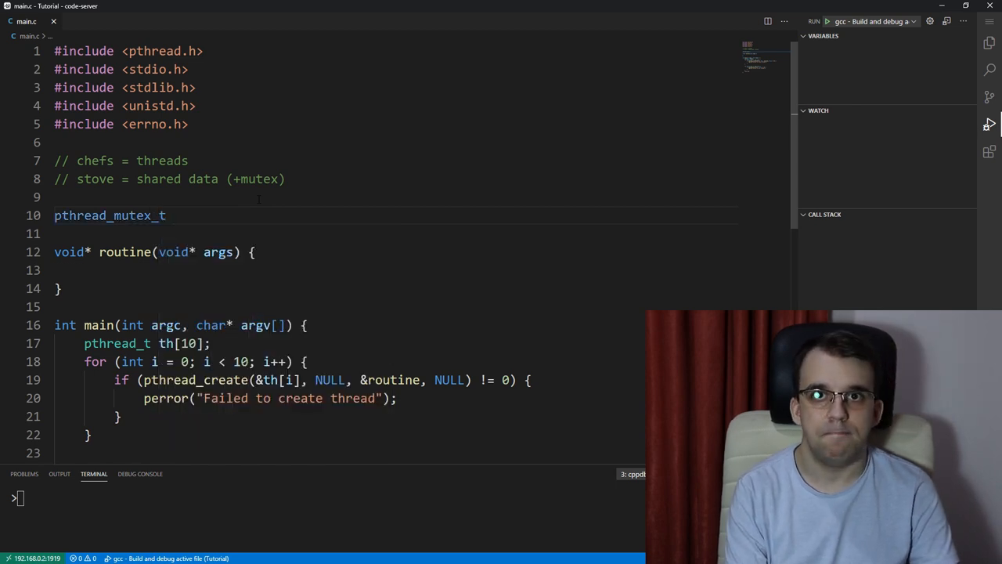
{"action": "type", "text": "stove"}
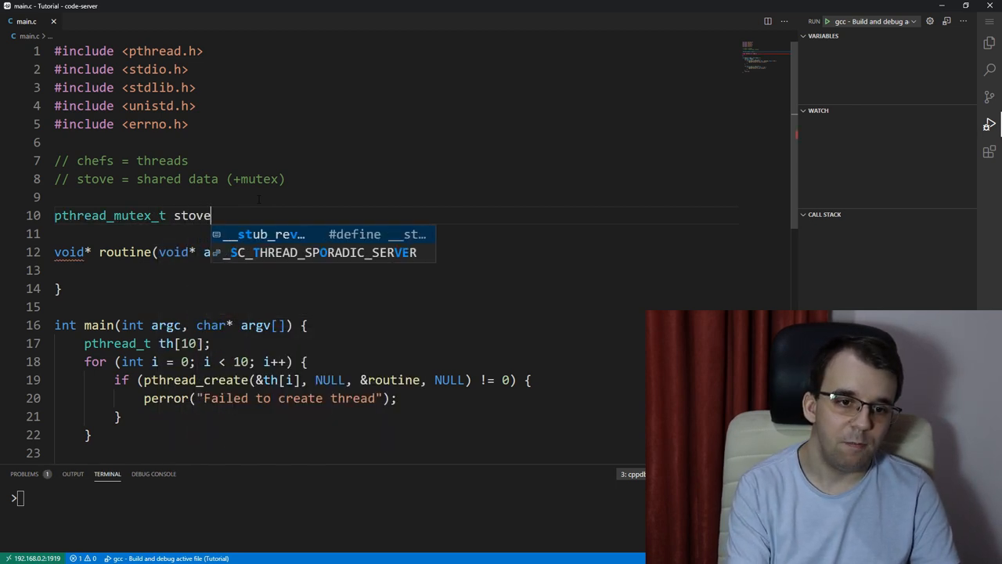
{"action": "type", "text": "Mutex;"}
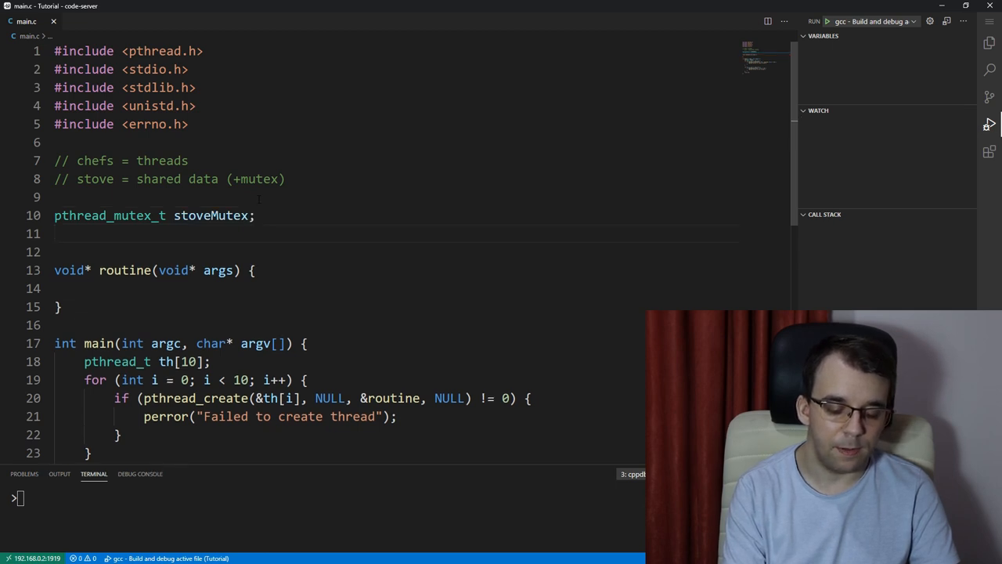
{"action": "type", "text": "int stov"}
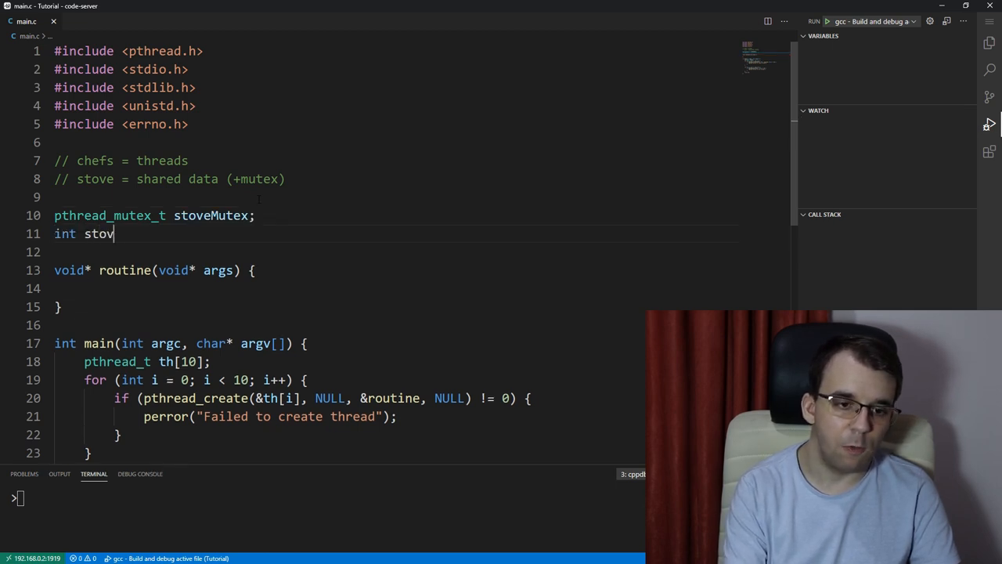
{"action": "type", "text": "eFuel ="}
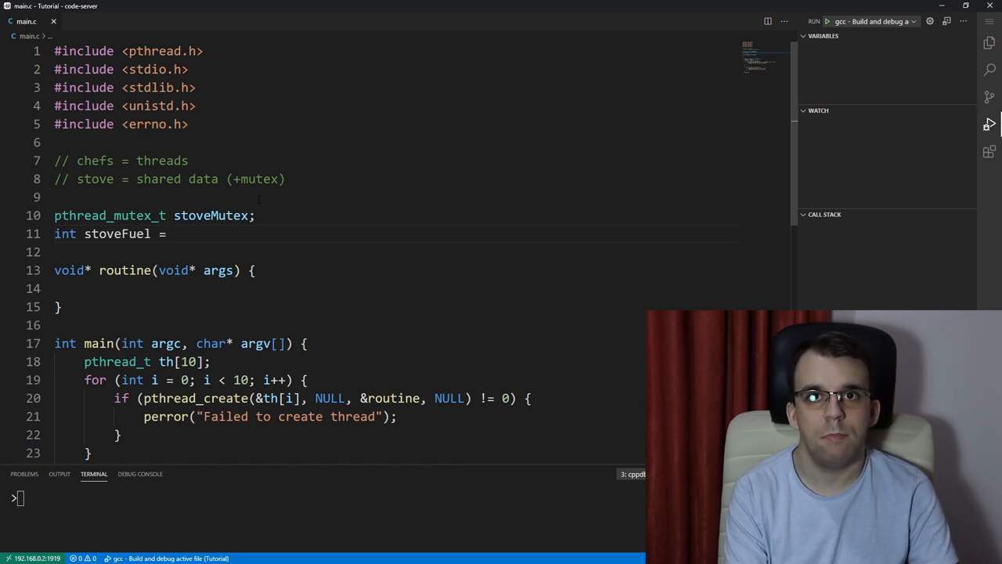
{"action": "type", "text": "100;"}
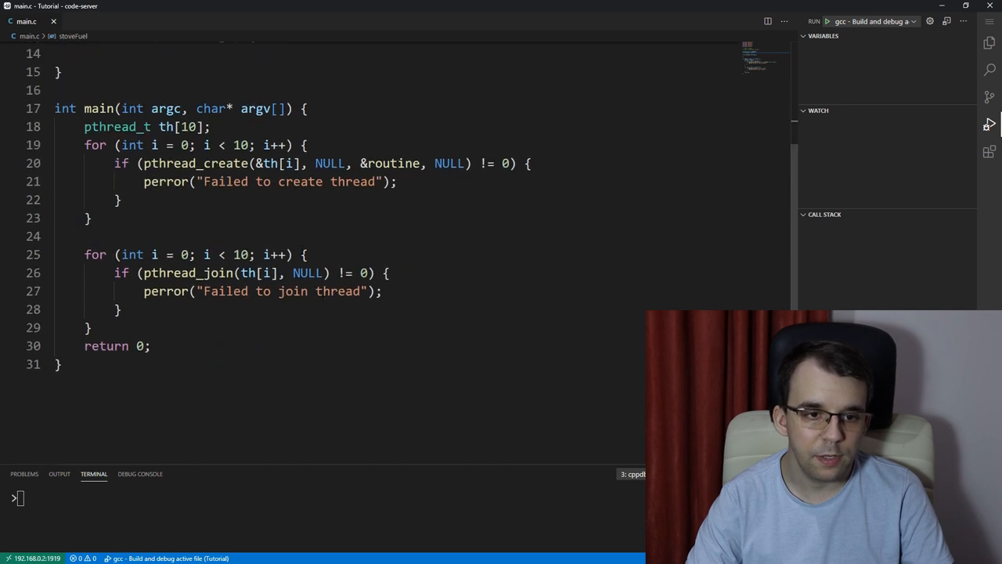
{"action": "left_click_drag", "start_coordinate": [84, 127], "coordinate": [92, 328]}
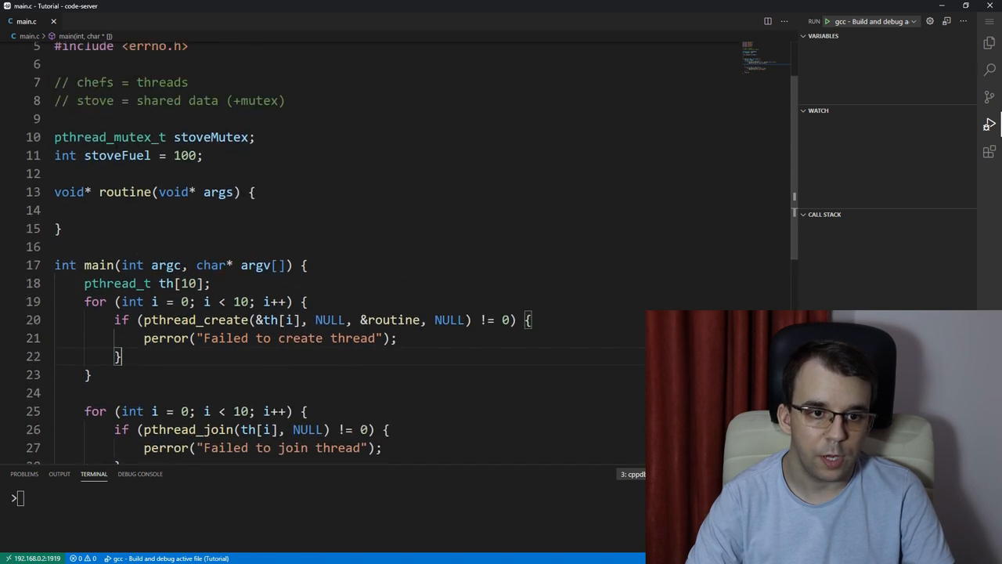
Step: Add 'pthread_mutex_init(&stoveMutex, NULL);' right after 'pthread_t th[10];' in main
{"action": "key", "text": "Enter"}
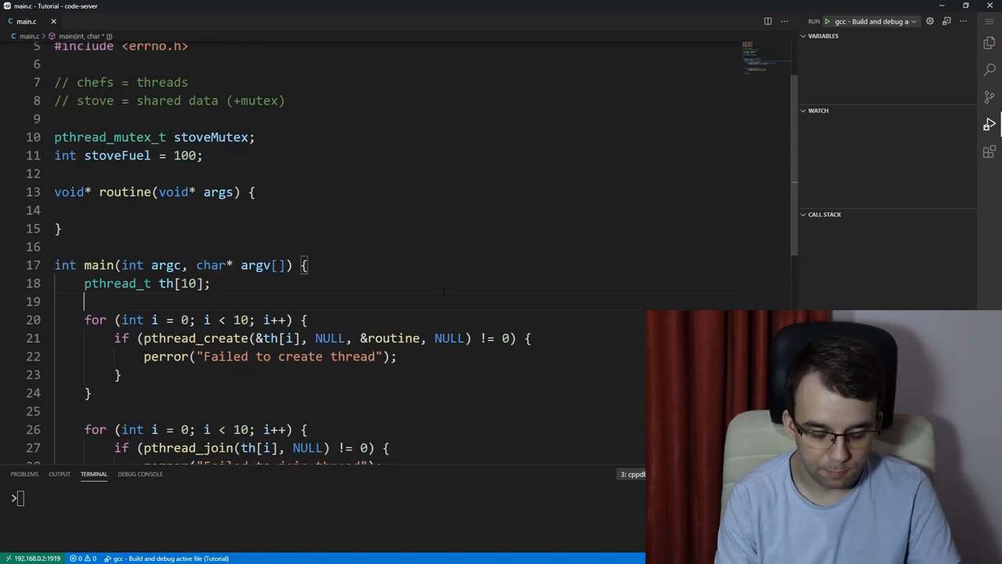
{"action": "type", "text": "pthread_mutex_init(&stoveMutex, NULL);"}
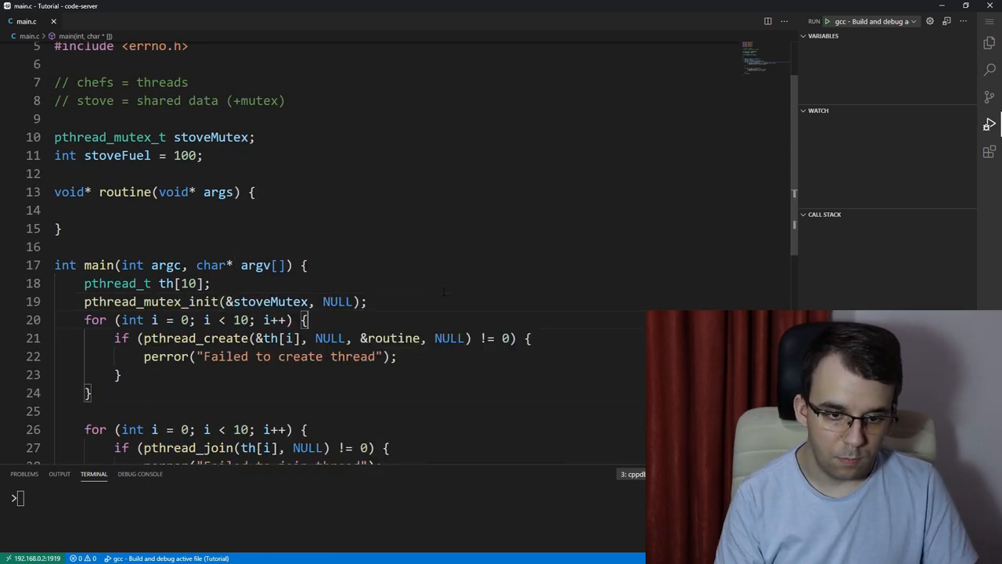
{"action": "scroll", "scroll_direction": "down", "scroll_amount": 3}
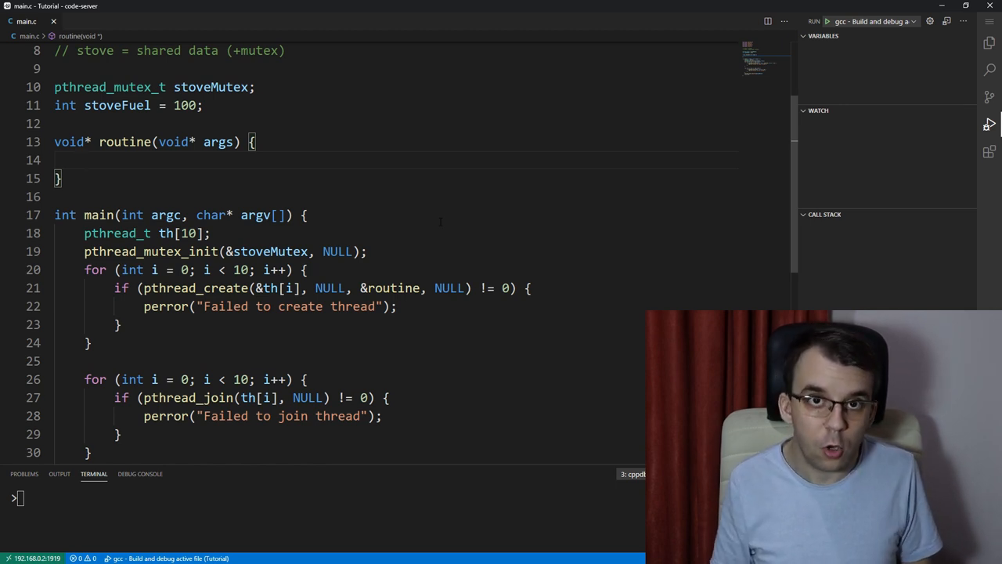
Step: Fill routine with a stoveMutex lock, 'stoveFuel -= (rand() % 20);' and unlock
{"action": "type", "text": "p"}
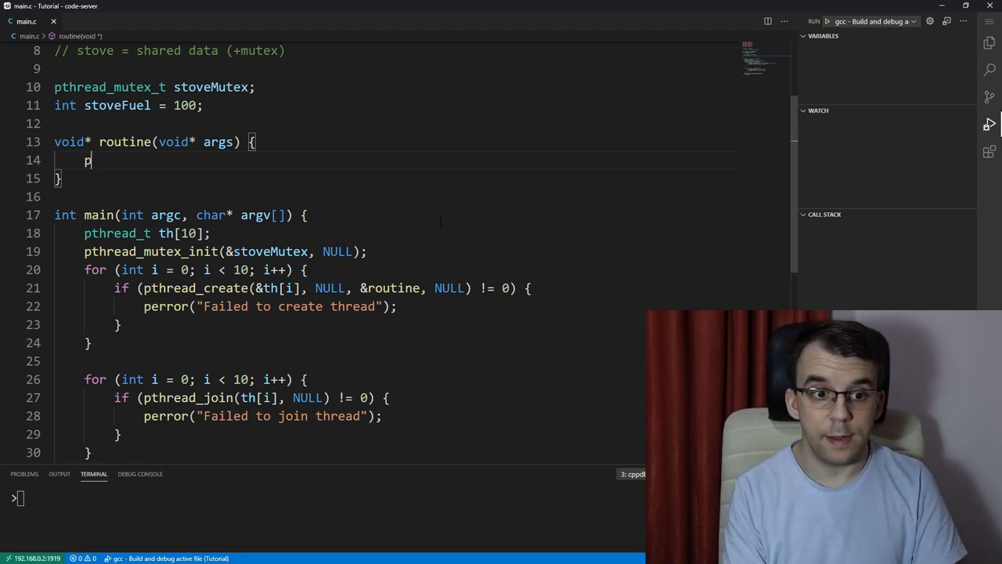
{"action": "type", "text": "thread_mutexd"}
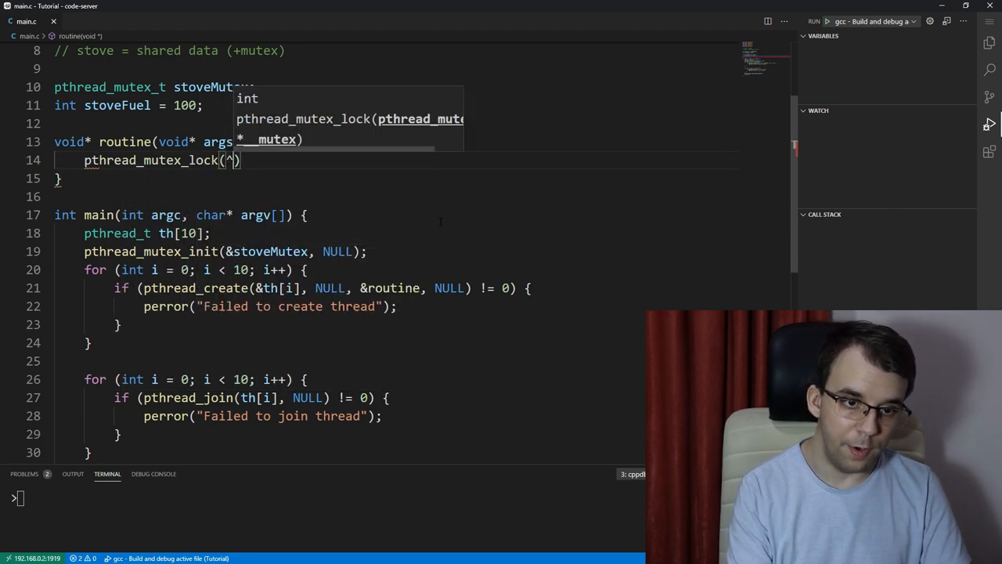
{"action": "type", "text": "&stoveMutex"}
{"action": "type", "text": "pthread_mutex_unlock(&"}
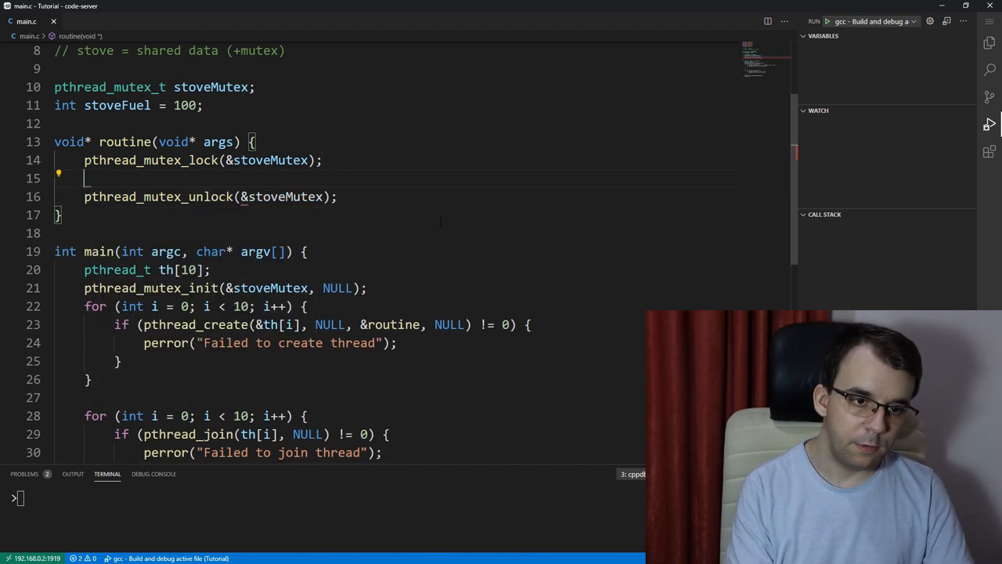
{"action": "type", "text": "stoveMutex"}
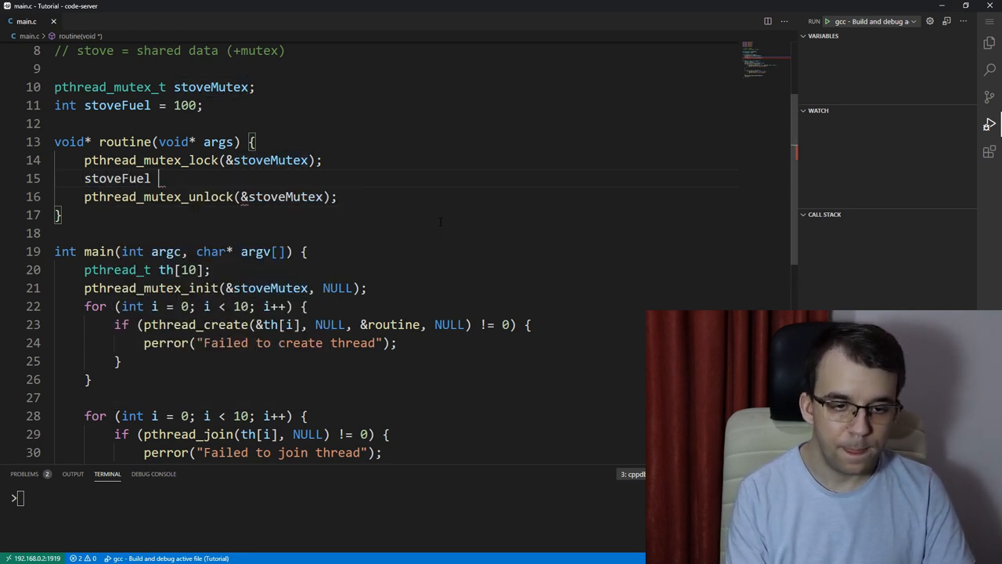
{"action": "type", "text": "-="}
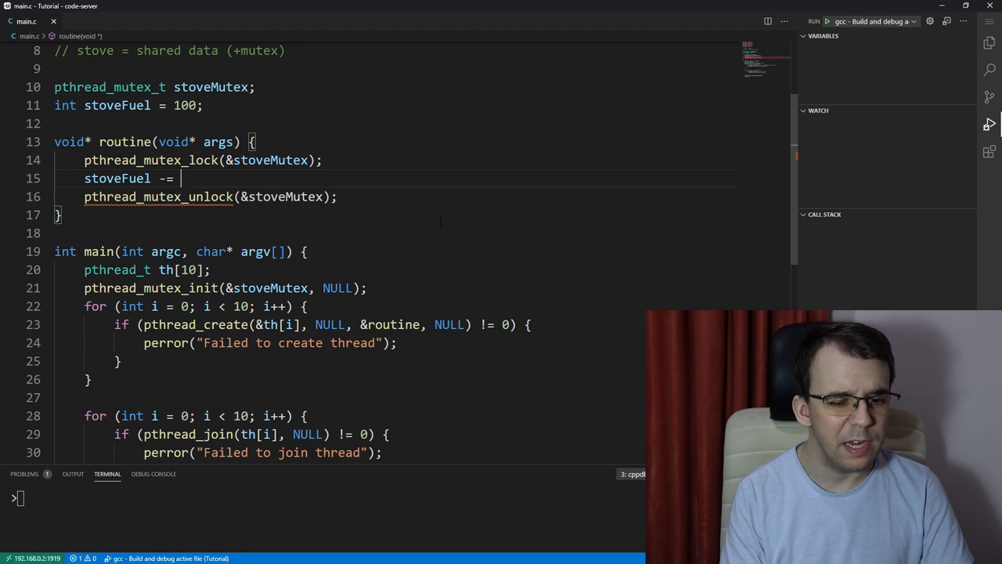
{"action": "type", "text": "rand()"}
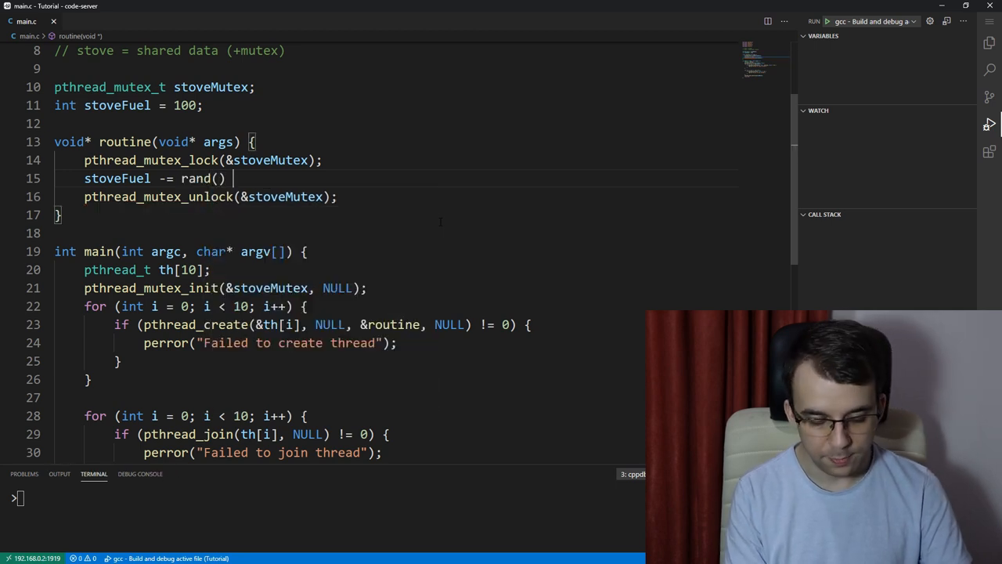
{"action": "type", "text": "% 20;"}
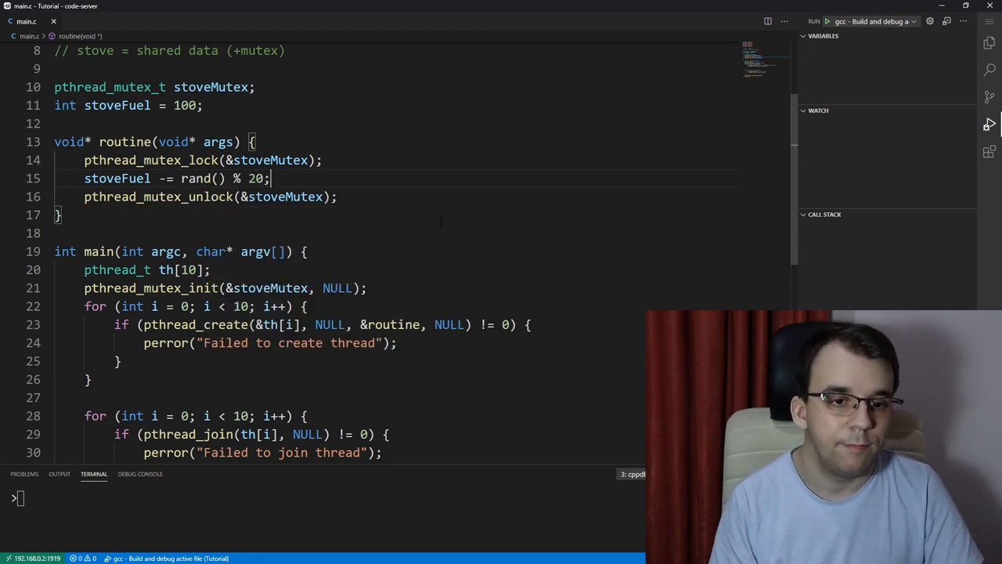
{"action": "type", "text": "("}
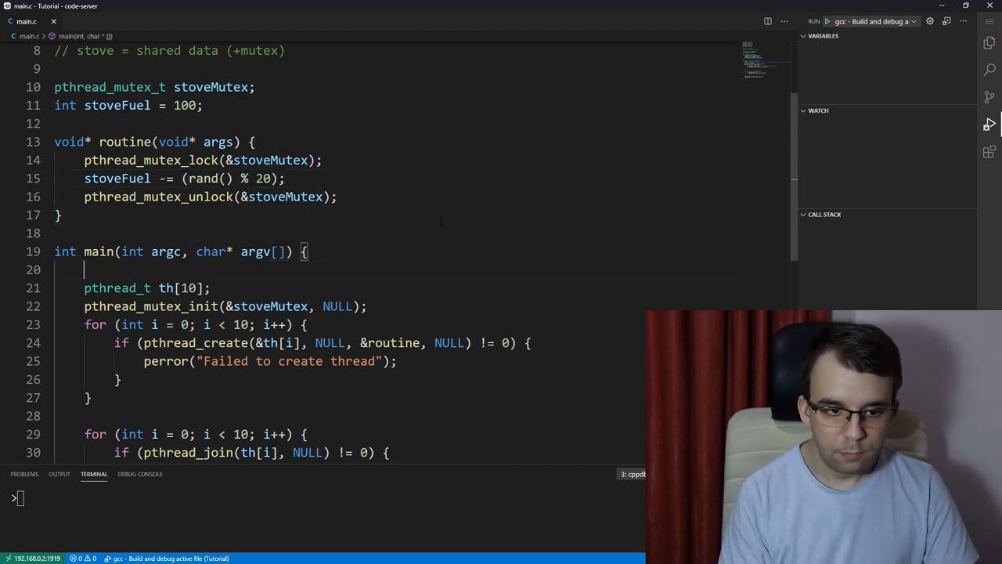
Step: Add 'srand(time(NULL));' at the top of main and '#include <time.h>' after the includes
{"action": "type", "text": "srand(ti"}
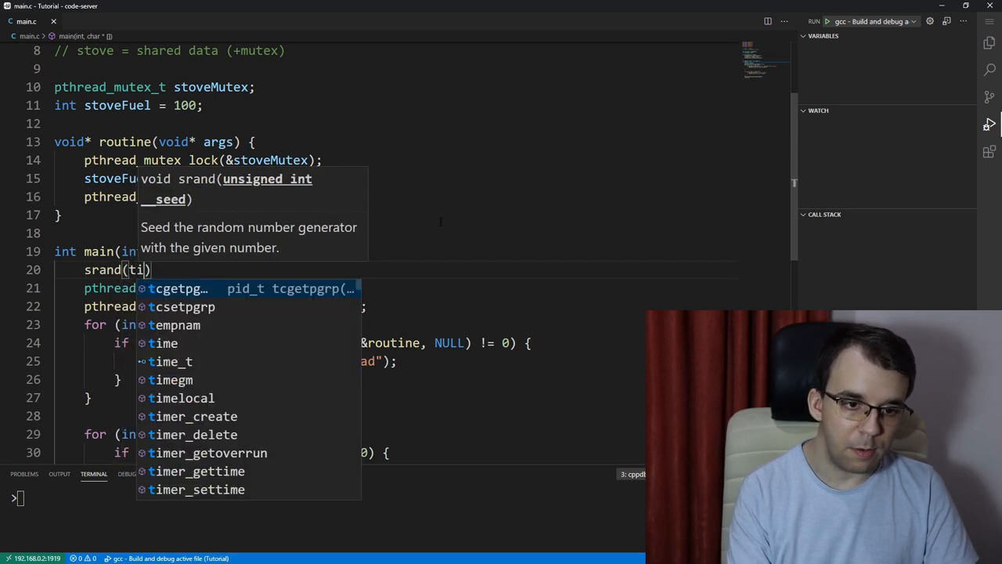
{"action": "key", "text": "Escape"}
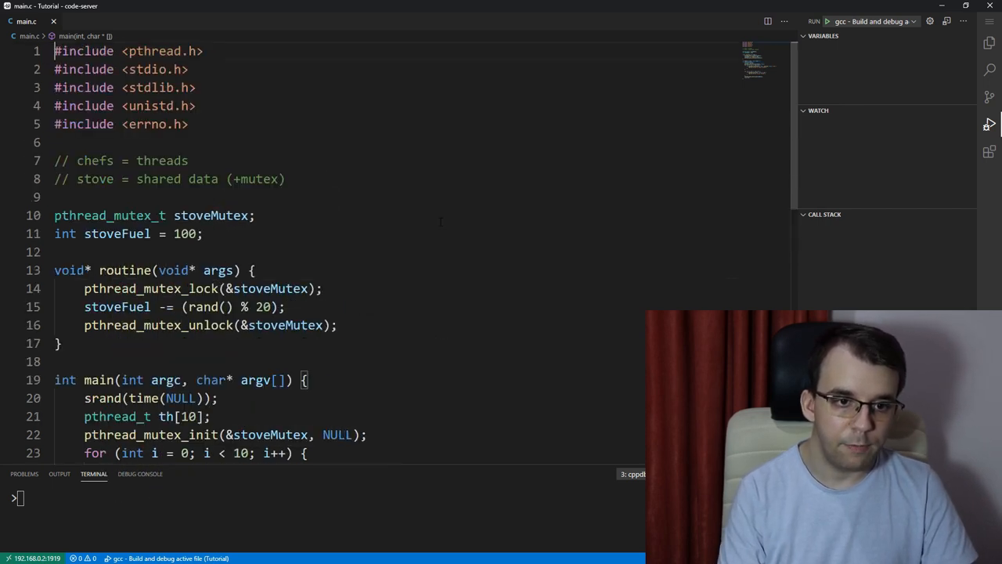
{"action": "type", "text": "#inc"}
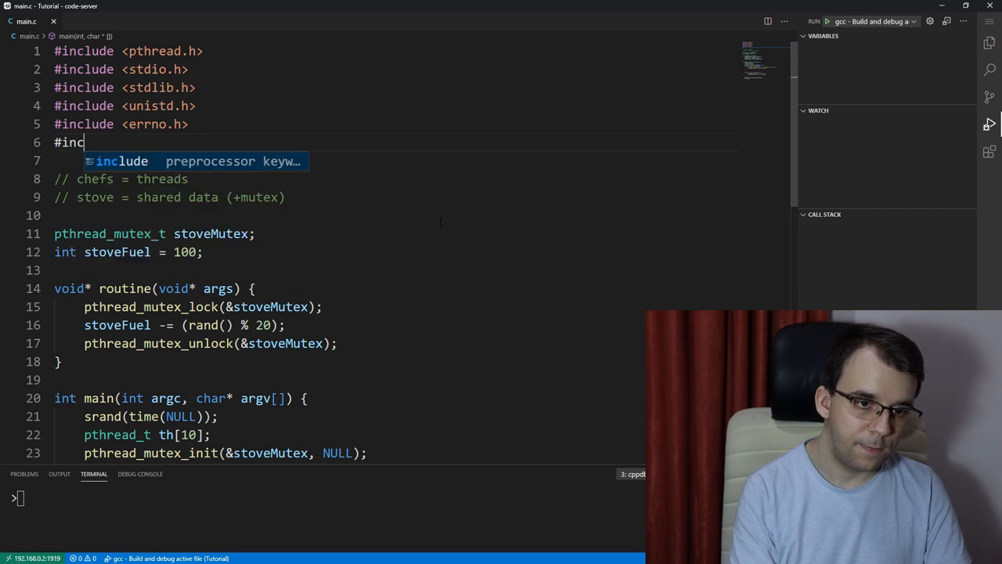
{"action": "type", "text": "lude <time.h>"}
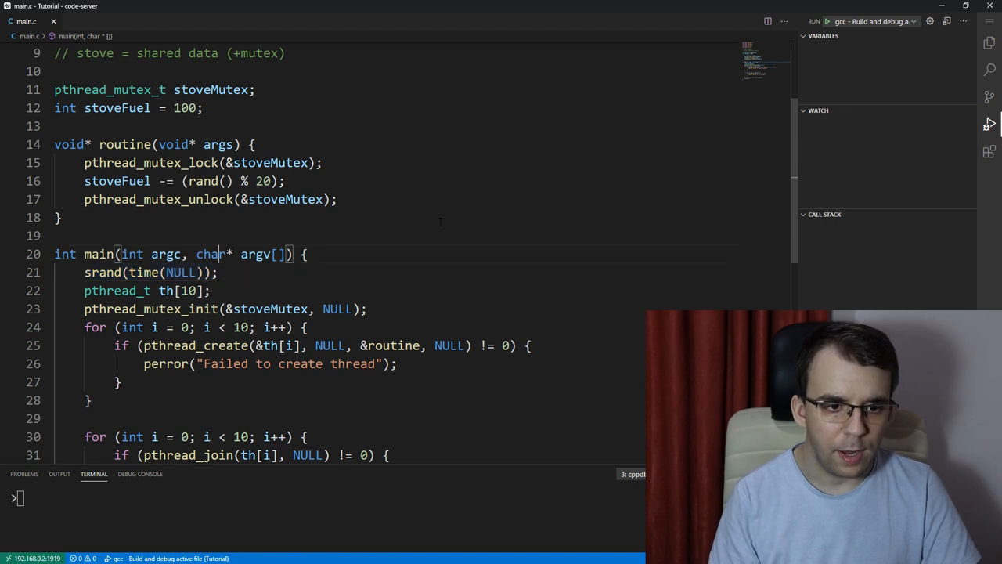
{"action": "key", "text": "Enter"}
{"action": "type", "text": "usleep("}
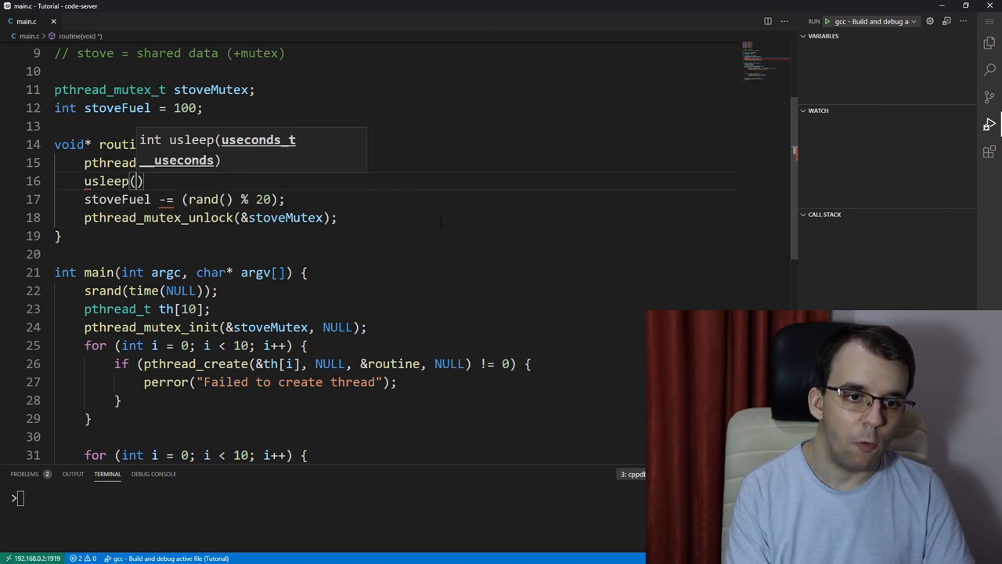
Step: Set routine's sleep to 500000 microseconds and start an int line above the fuel subtraction
{"action": "type", "text": "500000"}
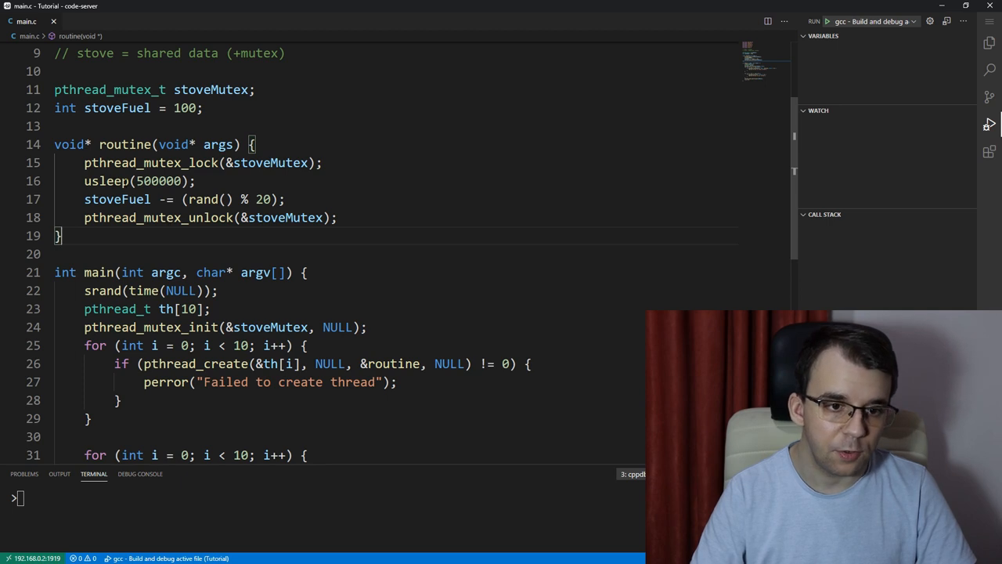
{"action": "double_click", "coordinate": [146, 180]}
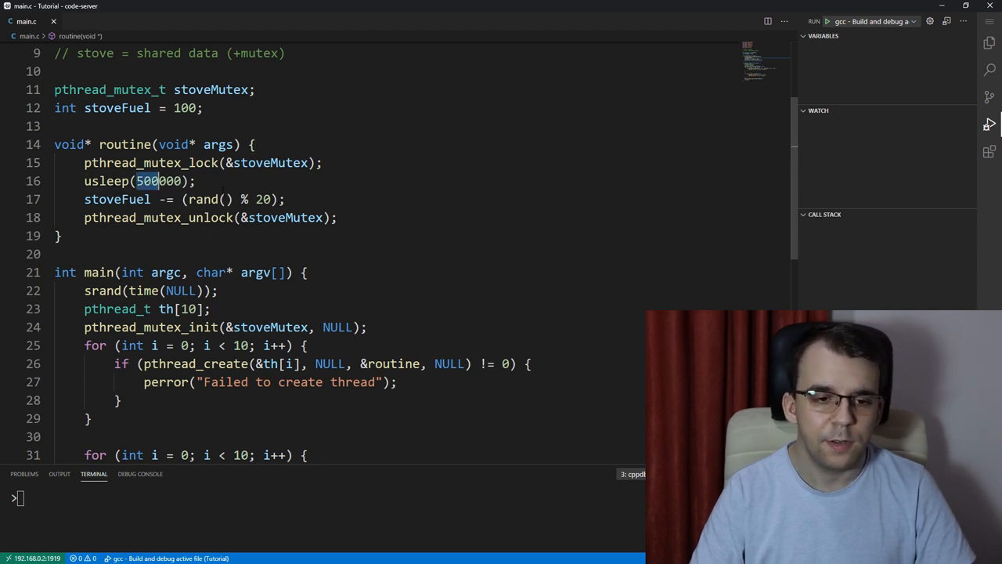
{"action": "scroll", "scroll_direction": "down", "scroll_amount": 3}
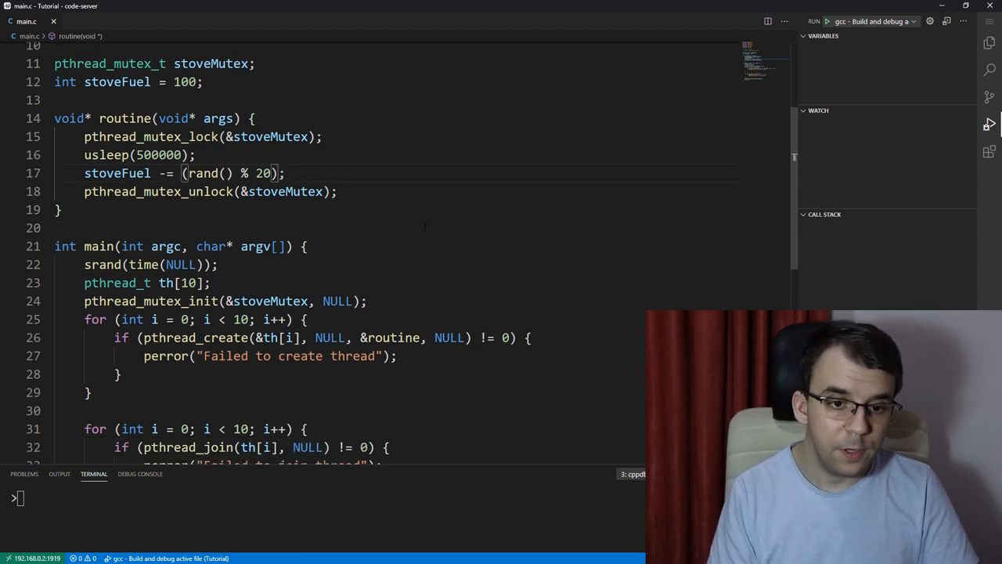
{"action": "left_click_drag", "start_coordinate": [181, 173], "coordinate": [278, 173]}
{"action": "type", "text": "int"}
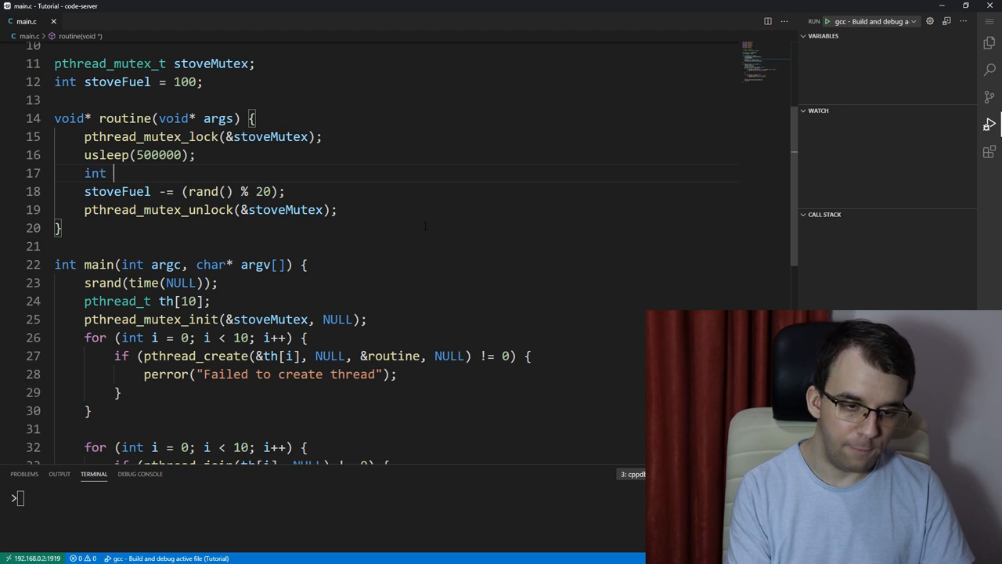
Step: Compute fuelNeeded = (rand() % 20) and print "No more fuel... going home" when stoveFuel is insufficient
{"action": "type", "text": "fuelNeeded = (rand() % 20);"}
{"action": "type", "text": "if"}
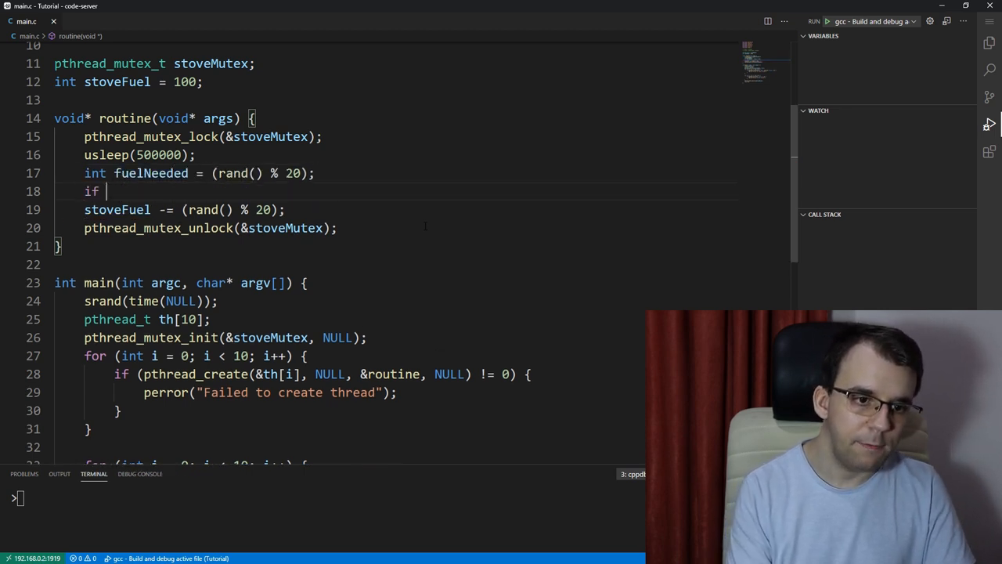
{"action": "type", "text": "(stoveFuel - f"}
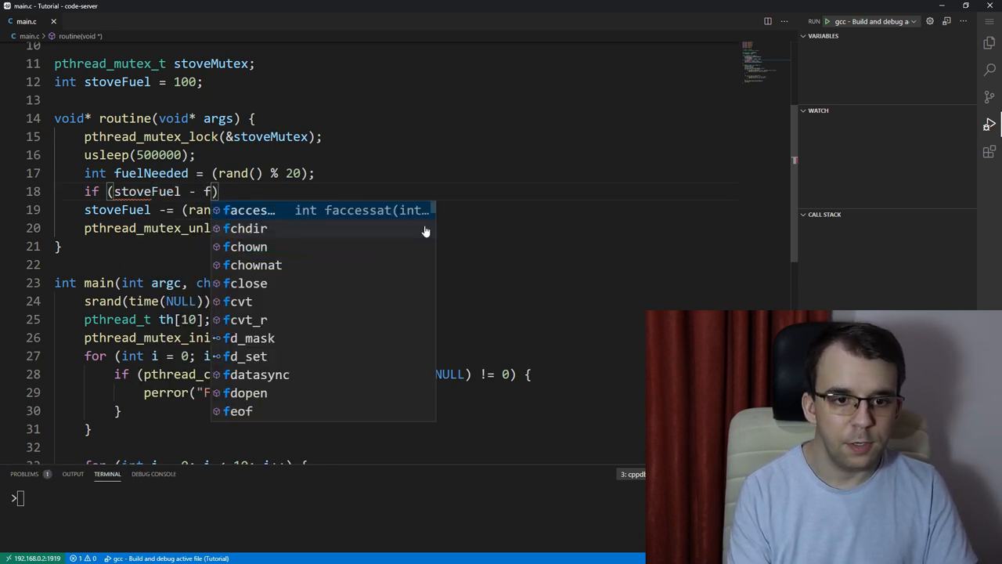
{"action": "type", "text": "uelNeeded < 0"}
{"action": "type", "text": "pr"}
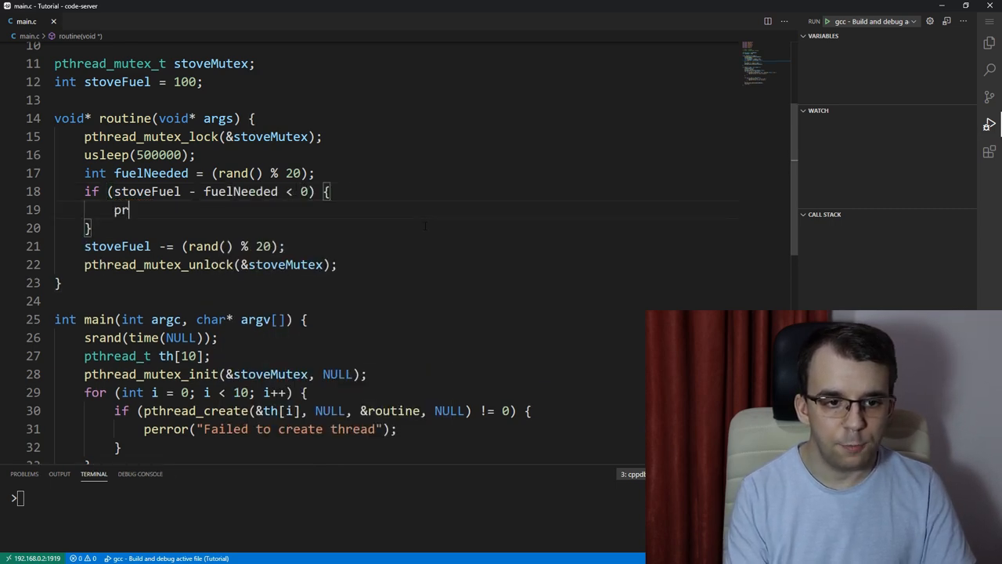
{"action": "type", "text": "intf(\"N o\""}
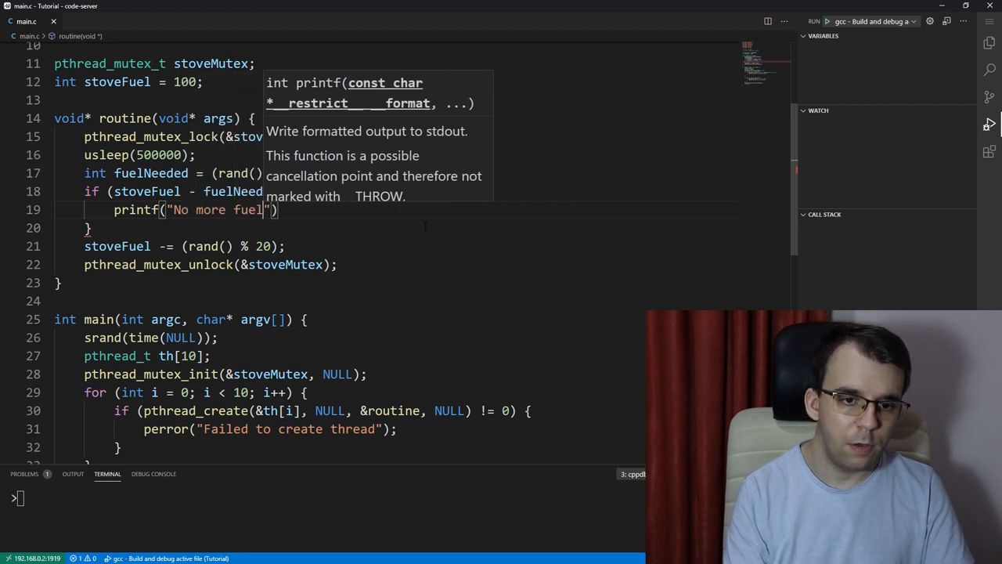
{"action": "type", "text": "... going h"}
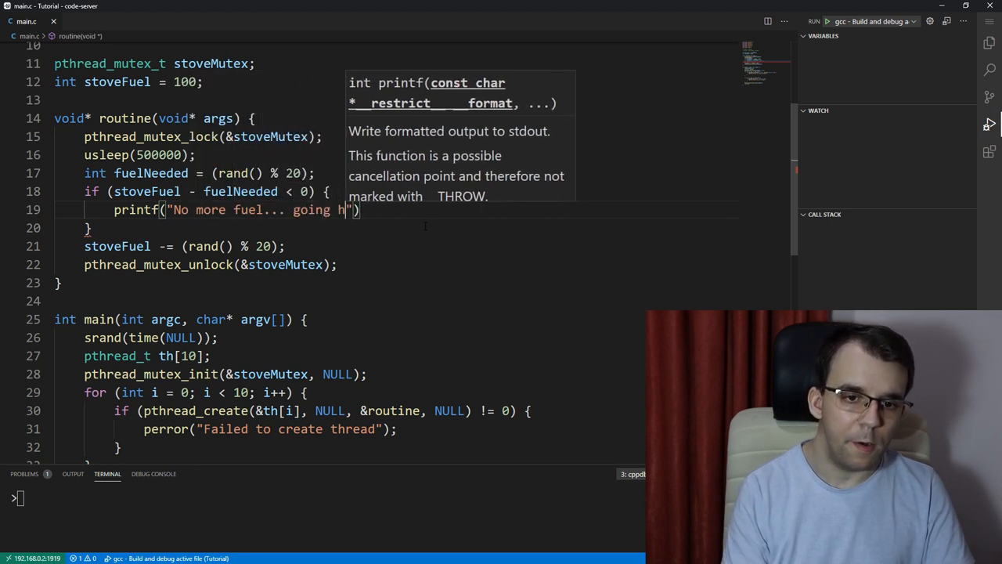
{"action": "type", "text": "ome\\n"}
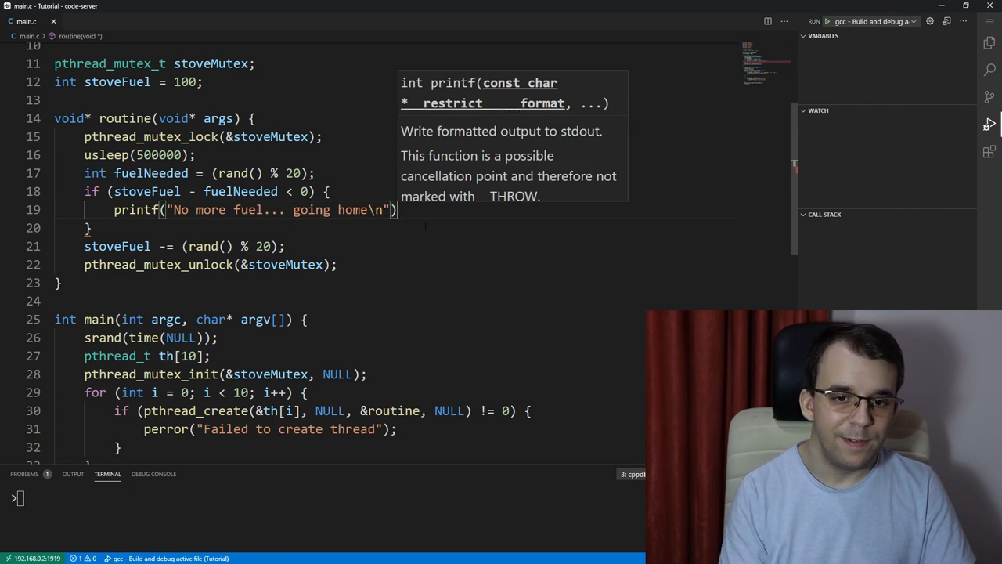
{"action": "type", "text": ";"}
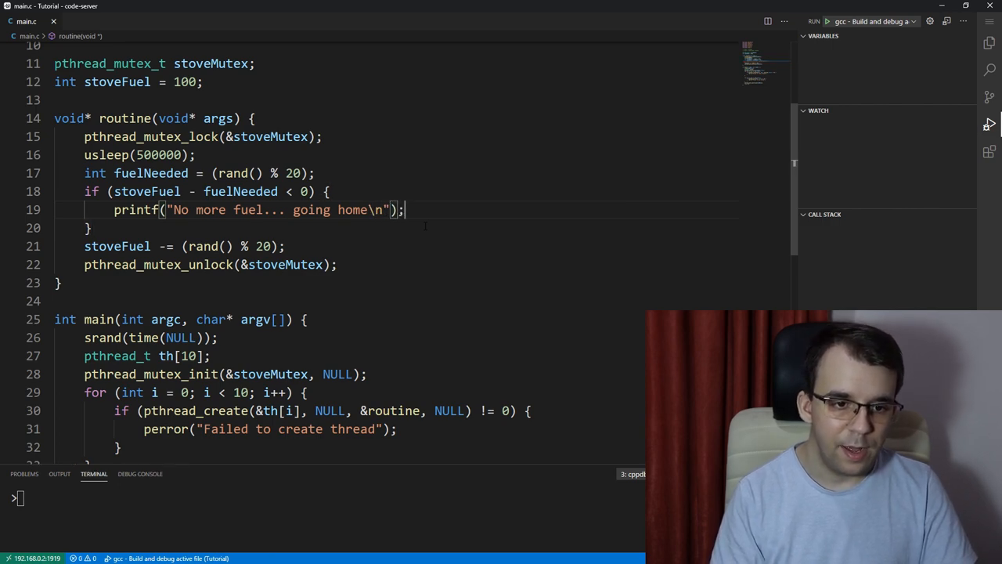
Step: Add an else branch printing the fuel left from stoveFuel
{"action": "type", "text": "printf(\"Fuel left %d\\n\","}
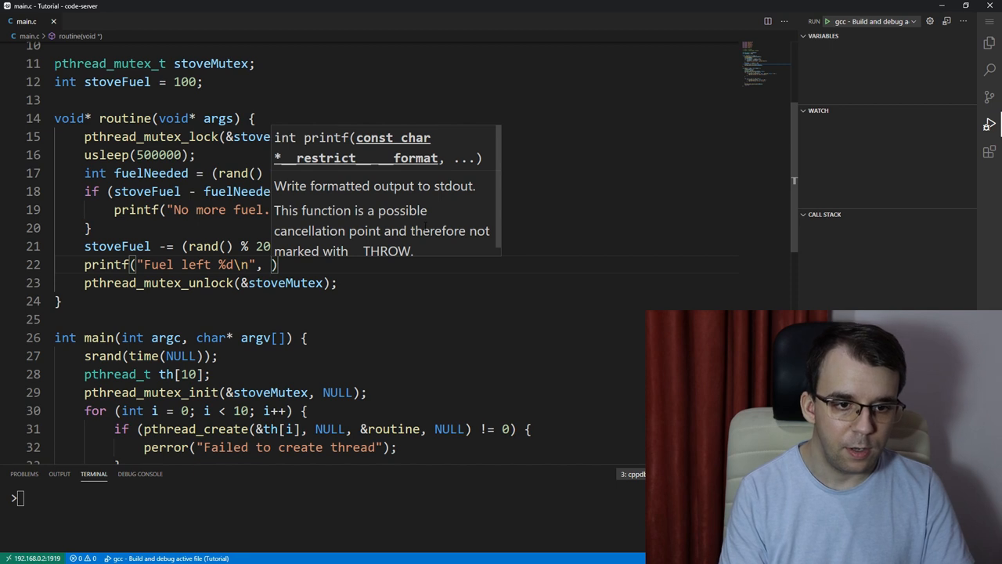
{"action": "type", "text": "stoveFuel"}
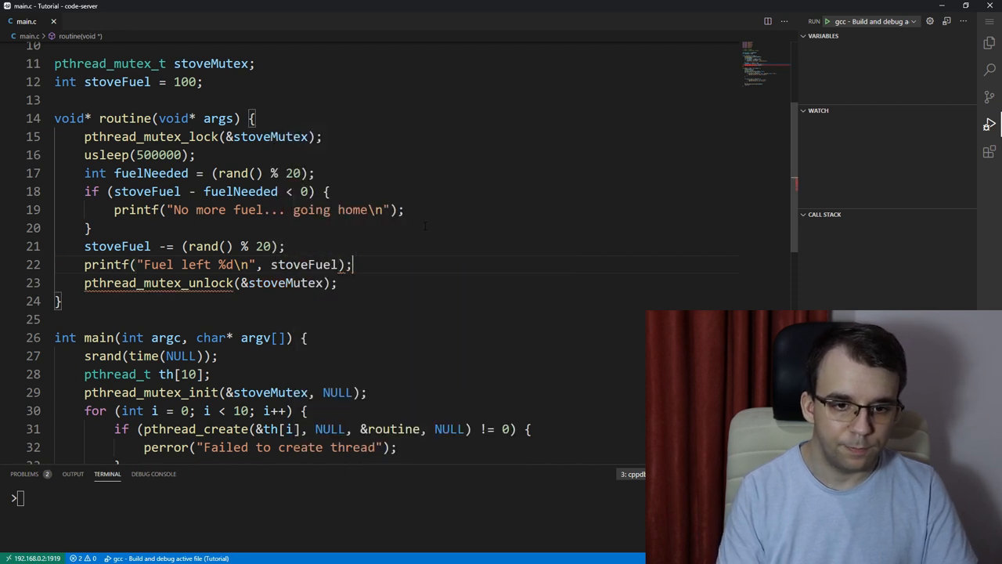
{"action": "triple_click", "coordinate": [219, 264]}
{"action": "type", "text": " else {"}
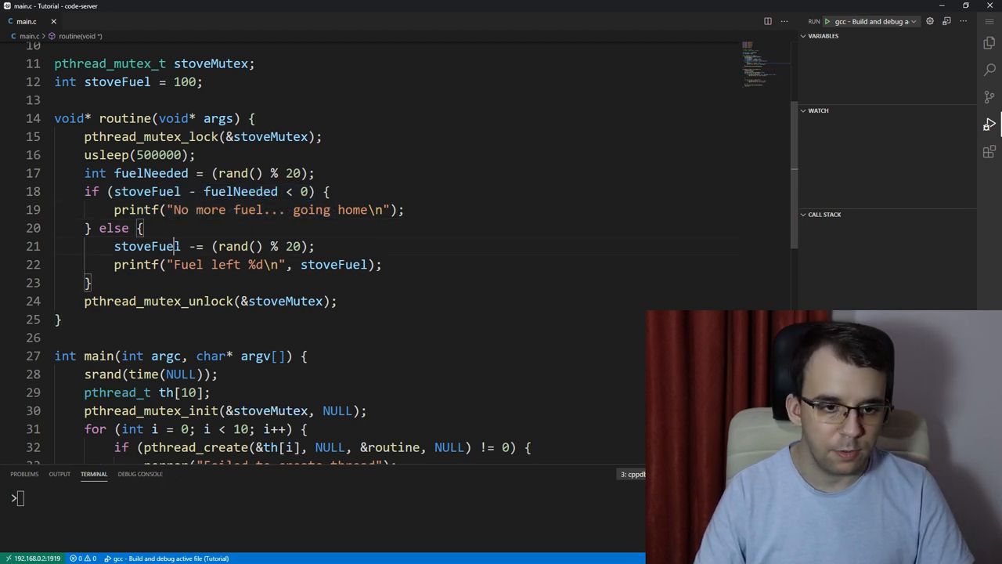
Step: Replace the random amount in the subtraction with fuelNeeded and place usleep inside the else block
{"action": "double_click", "coordinate": [146, 245]}
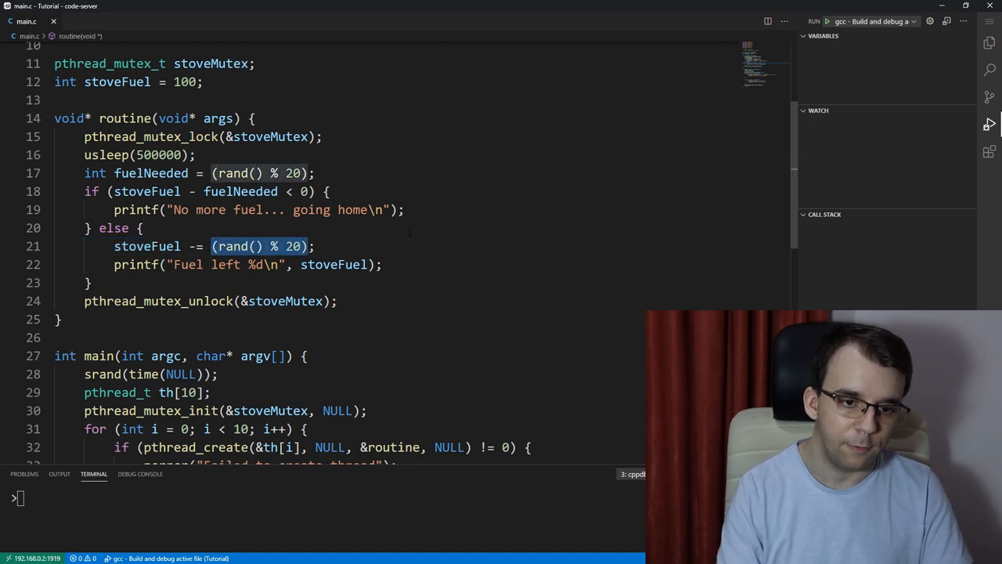
{"action": "type", "text": "fuelNeeded"}
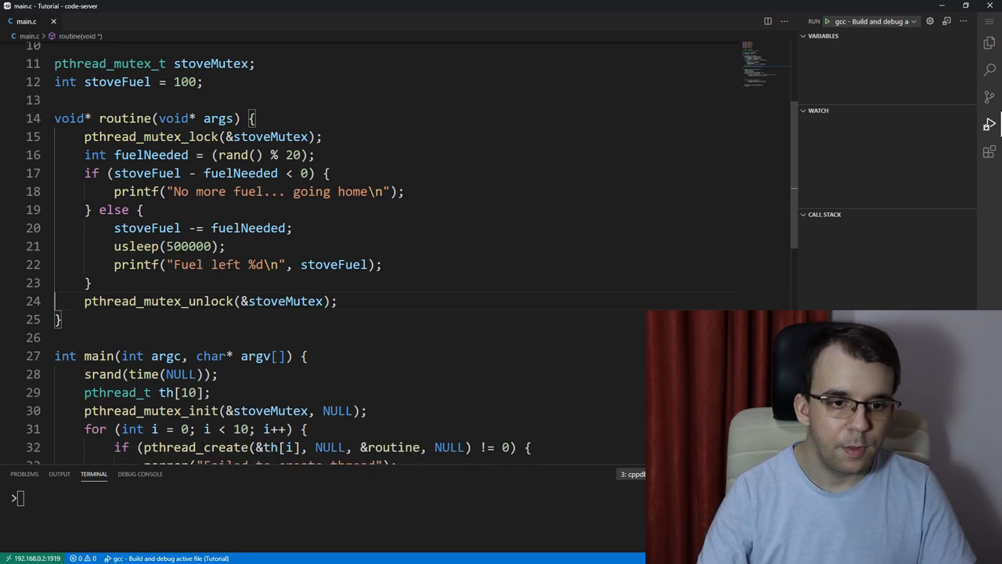
{"action": "scroll", "scroll_direction": "down", "scroll_amount": 3}
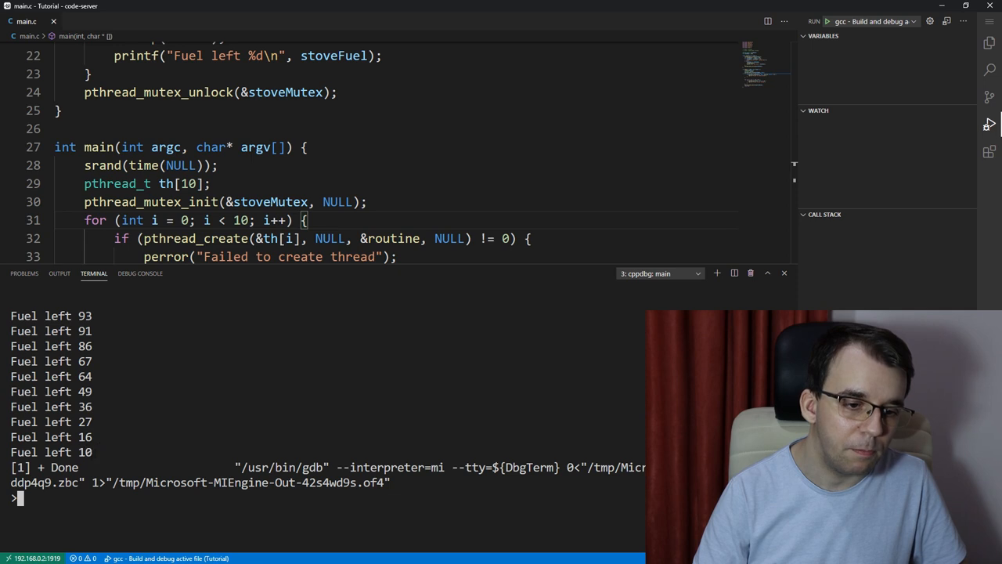
{"action": "mouse_move", "coordinate": [196, 239]}
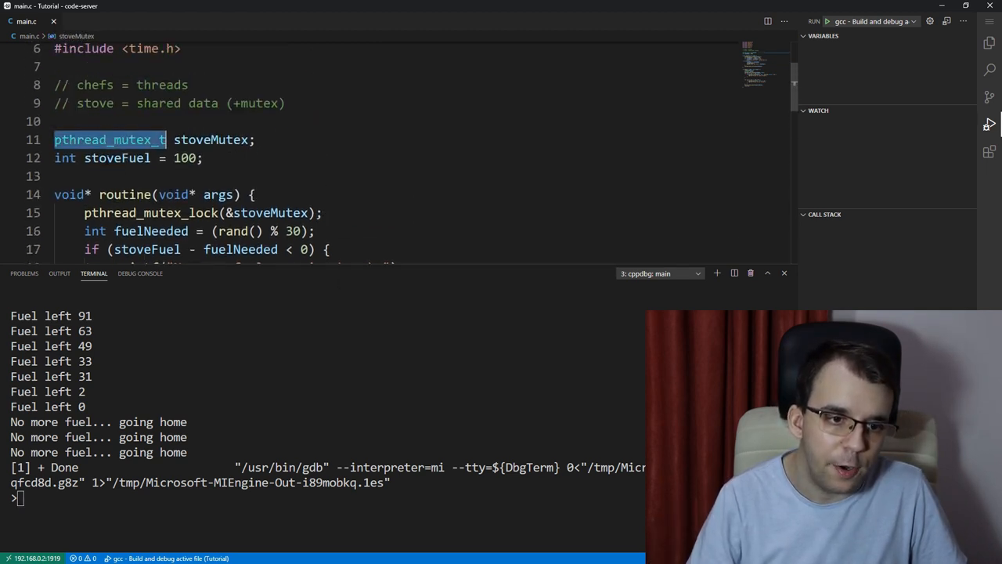
Step: Make stoveFuel a four-stove array of 100s and stoveMutex an array of four mutexes named stoveMutexes
{"action": "left_click", "coordinate": [149, 157]}
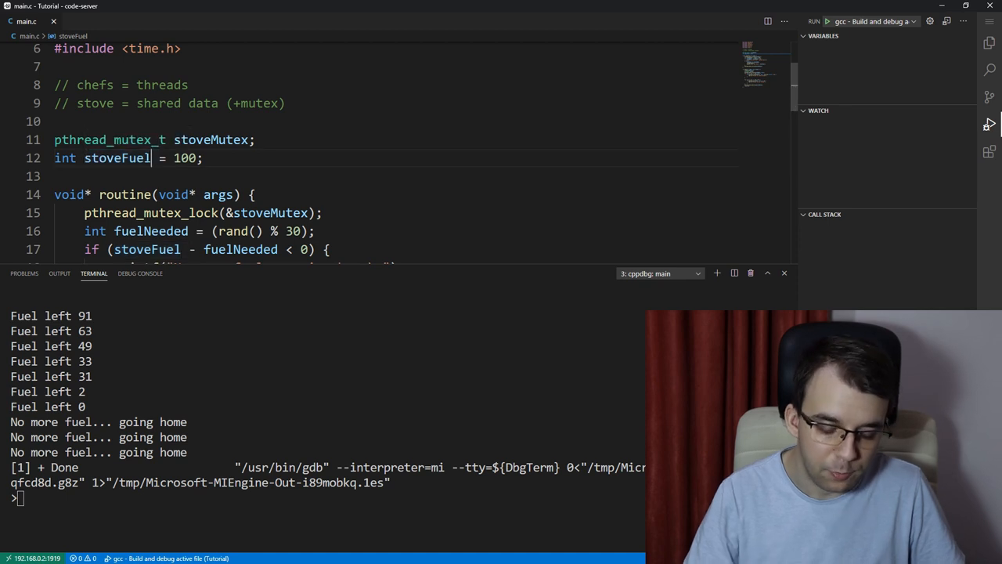
{"action": "type", "text": "[4]"}
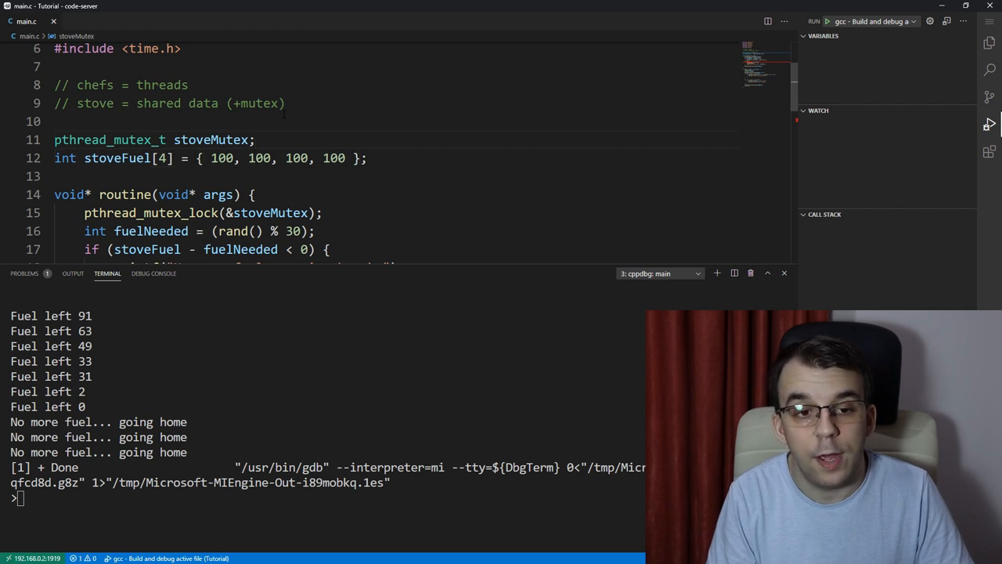
{"action": "double_click", "coordinate": [209, 140]}
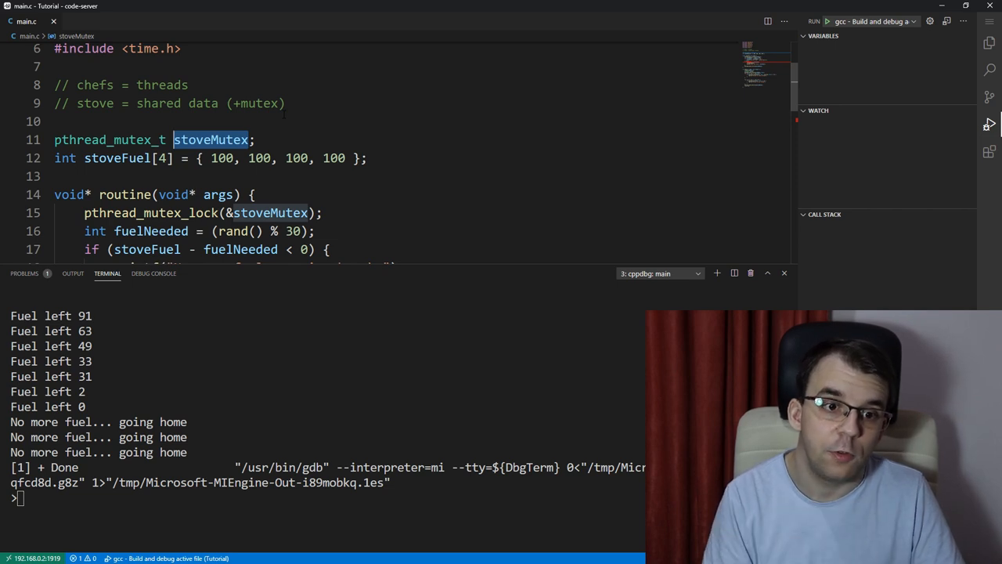
{"action": "type", "text": "[4"}
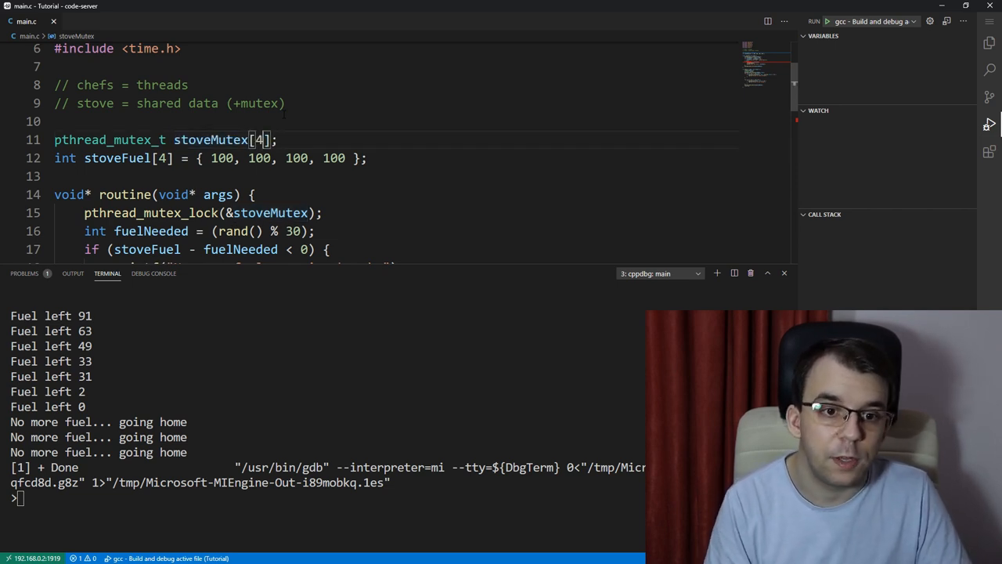
{"action": "double_click", "coordinate": [209, 139]}
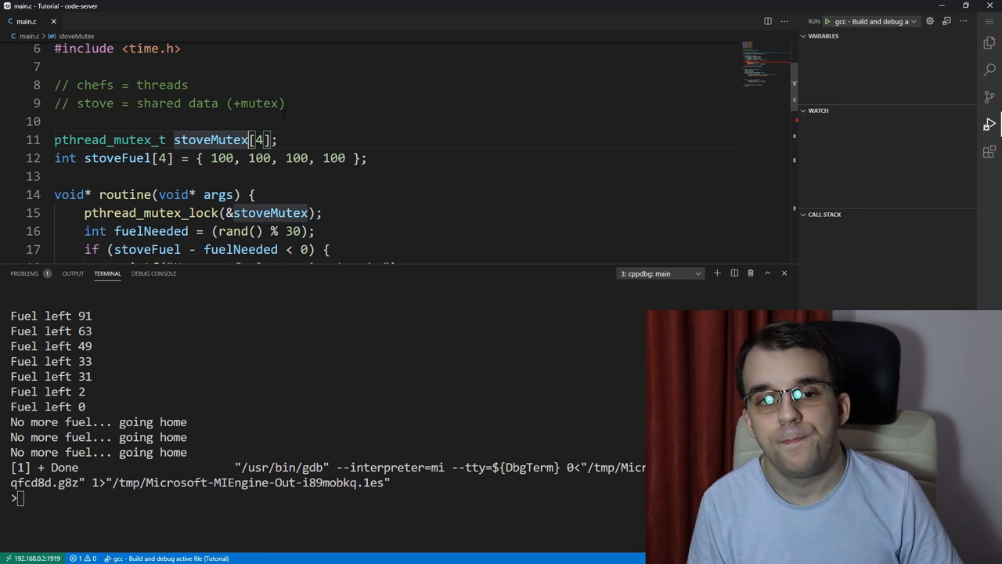
{"action": "type", "text": "es"}
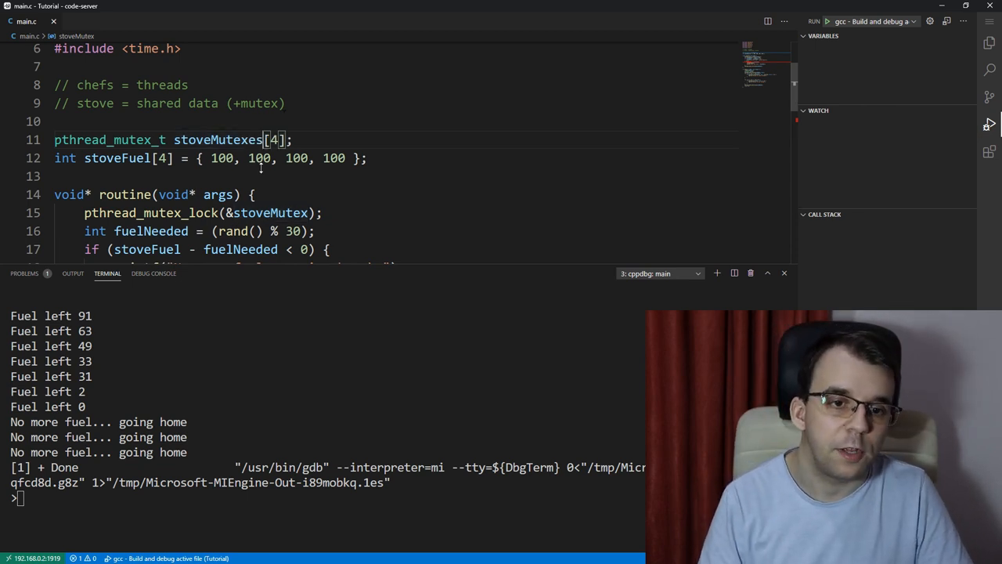
{"action": "double_click", "coordinate": [218, 139]}
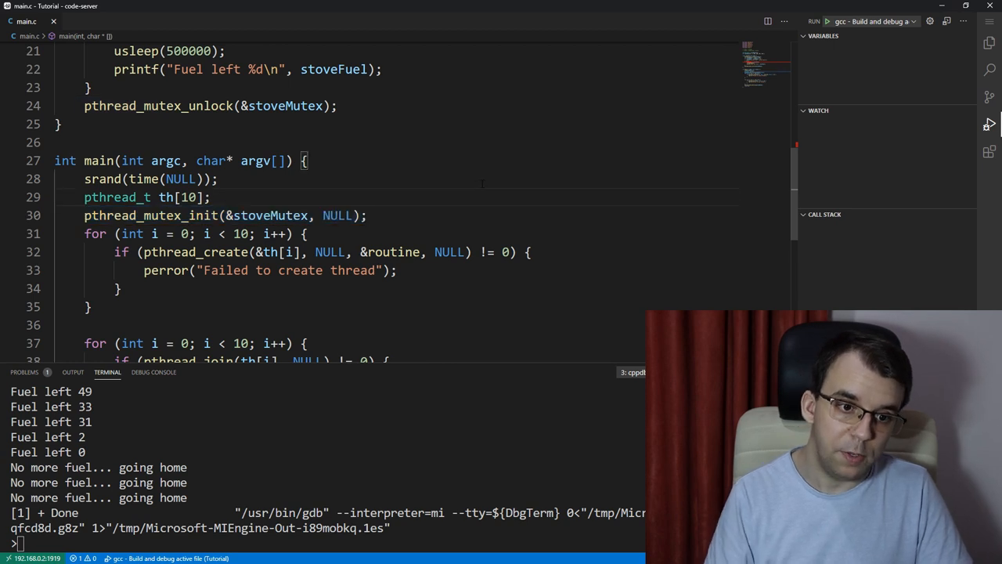
Step: Wrap mutex init and destroy in 'for (int i = 0; i < 4; i++)' loops using &stoveMutex[i]
{"action": "type", "text": "for"}
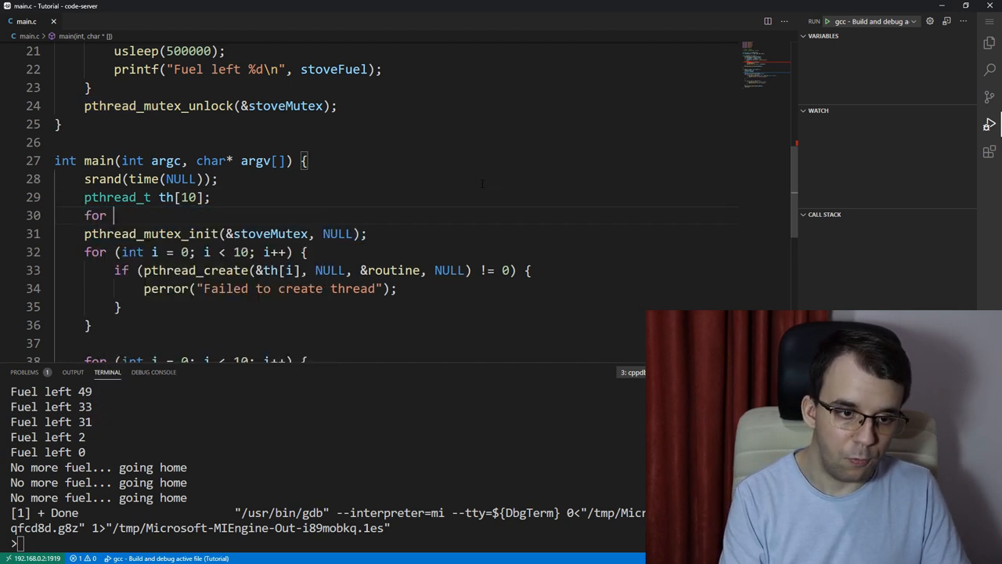
{"action": "type", "text": "(int i ="}
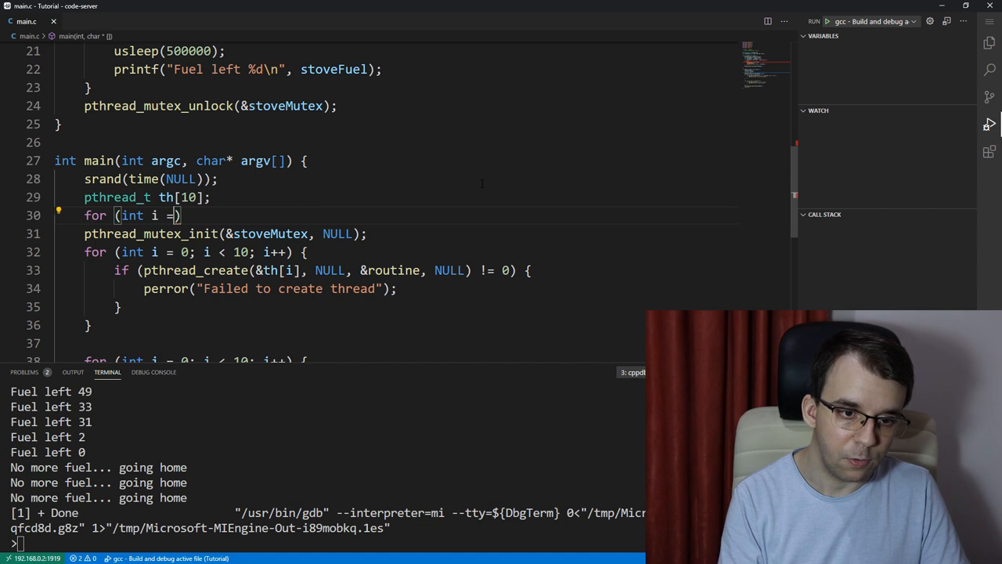
{"action": "type", "text": "0; i < 4; i++"}
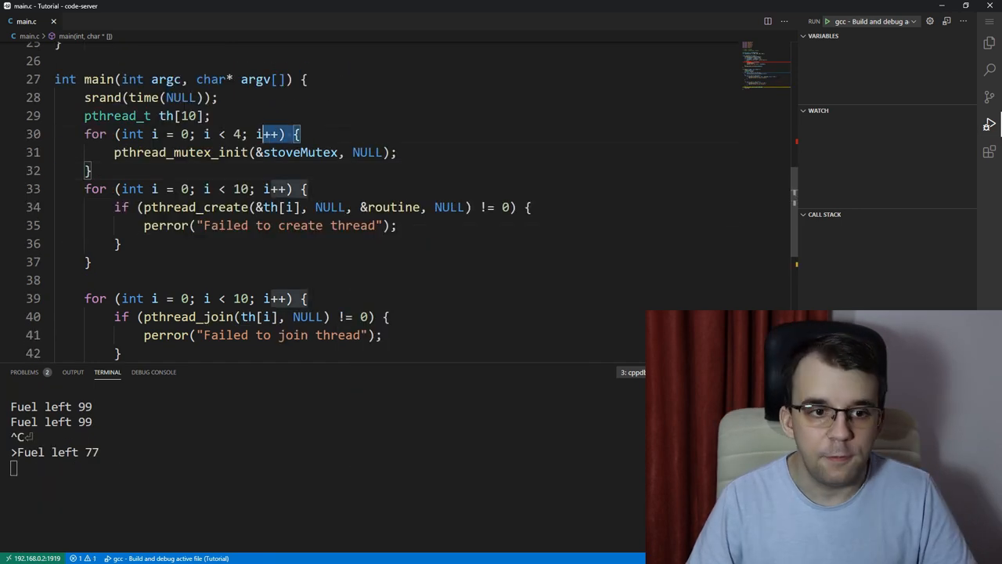
{"action": "scroll", "scroll_direction": "down", "scroll_amount": 3}
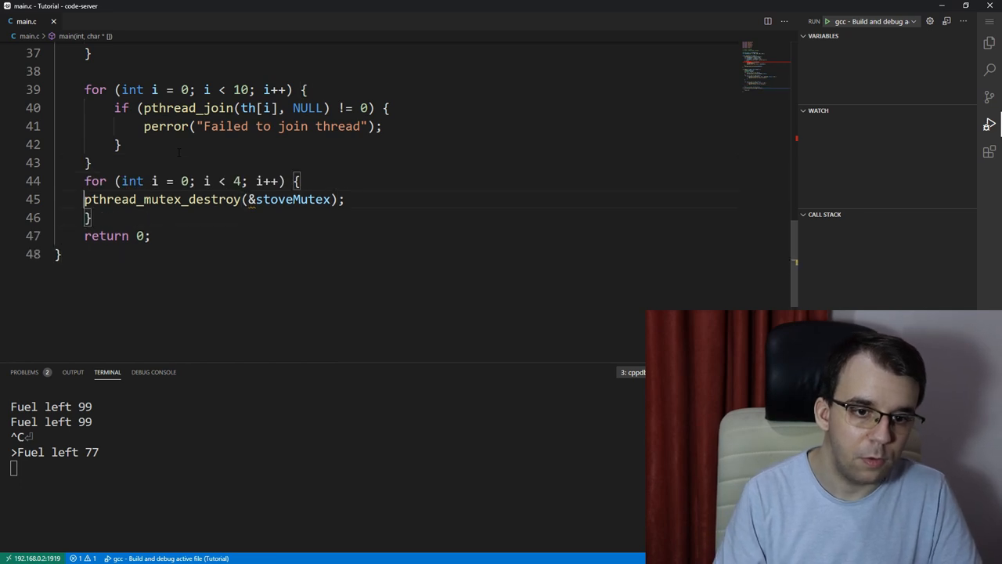
{"action": "type", "text": "[]"}
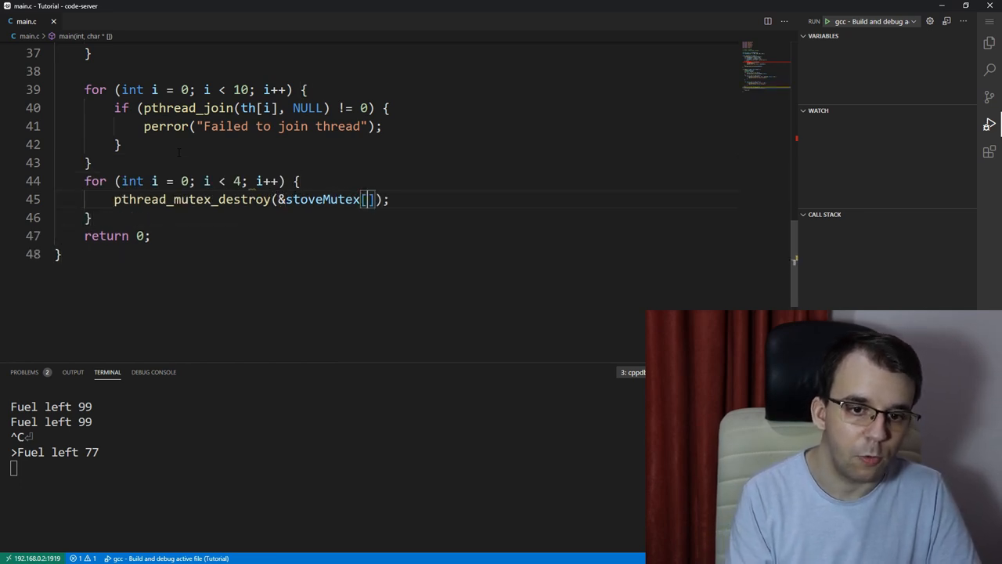
{"action": "type", "text": "i"}
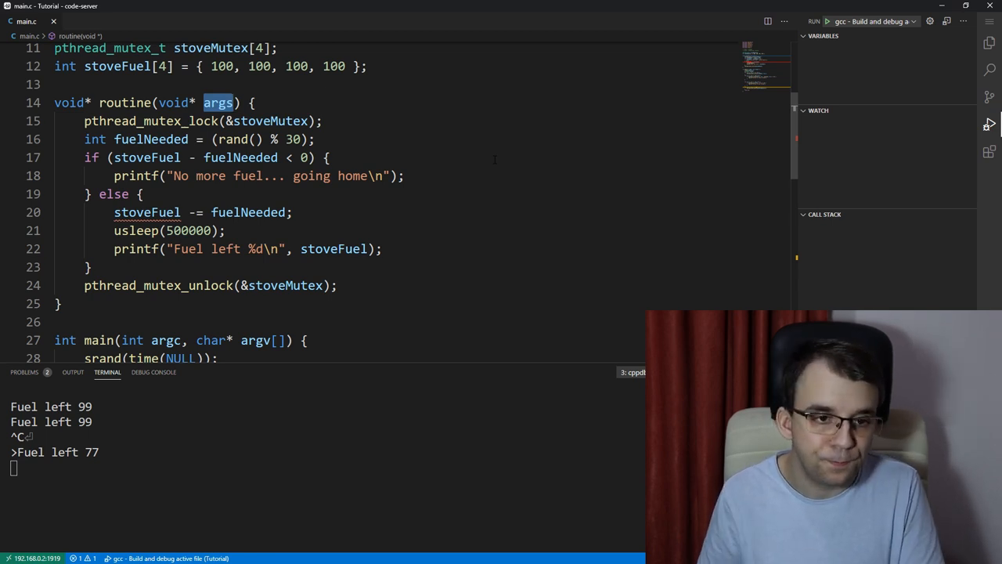
Step: Loop over stoves, cooking only when trylock on stoveMutex[i] returns 0, then break after unlocking
{"action": "key", "text": "Enter"}
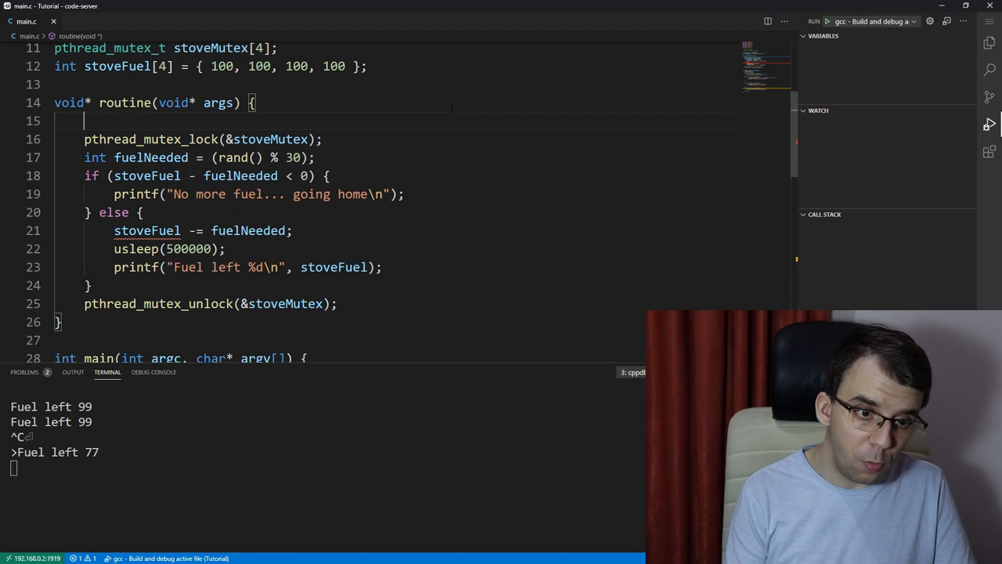
{"action": "type", "text": "for (int i = 0; i < 4; i++) {"}
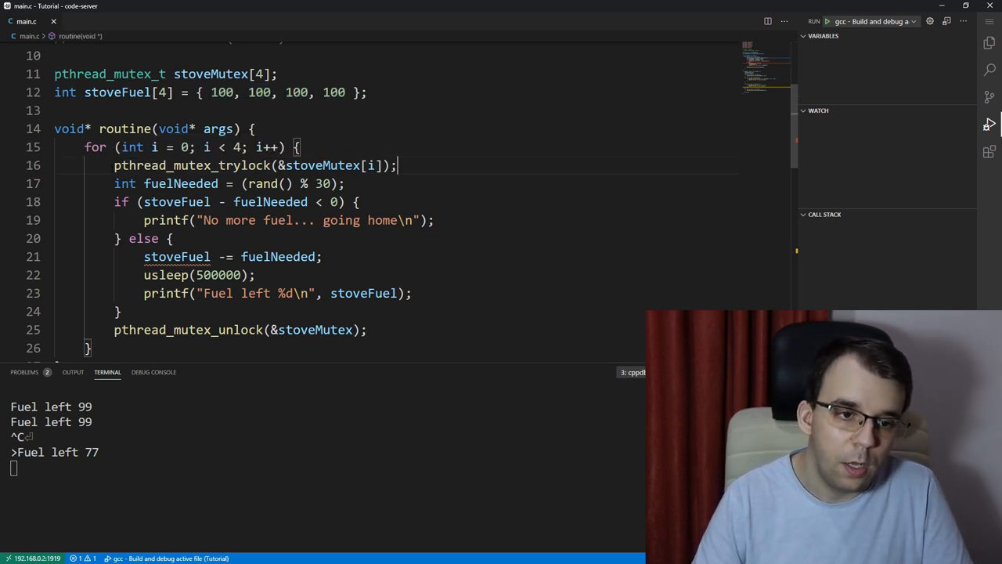
{"action": "type", "text": "if ("}
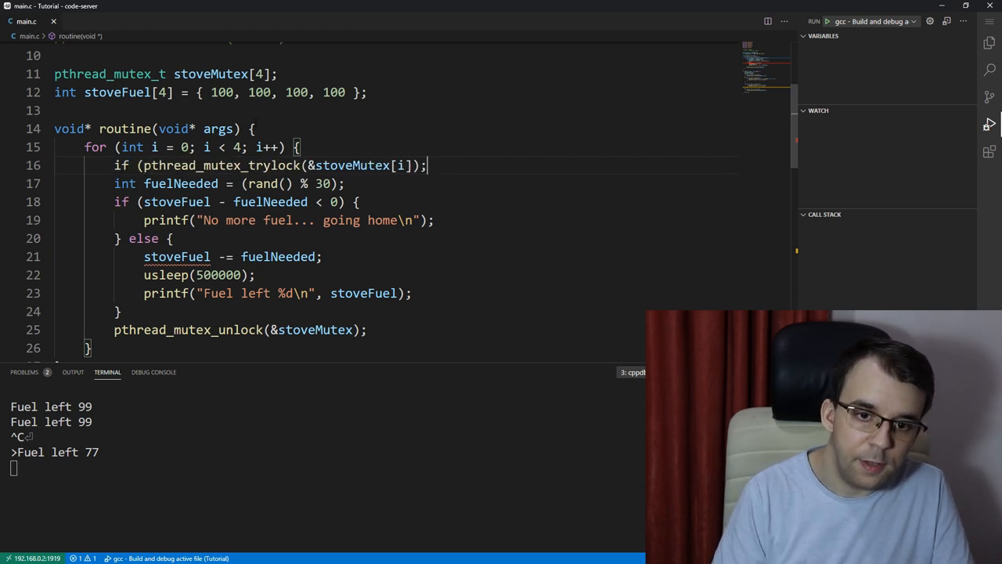
{"action": "type", "text": "="}
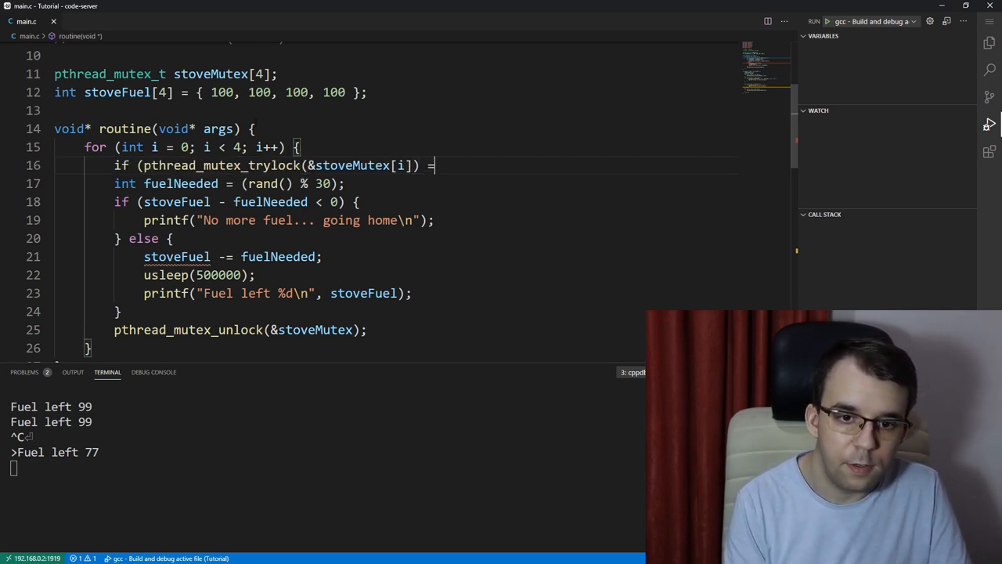
{"action": "type", "text": "= 0) {"}
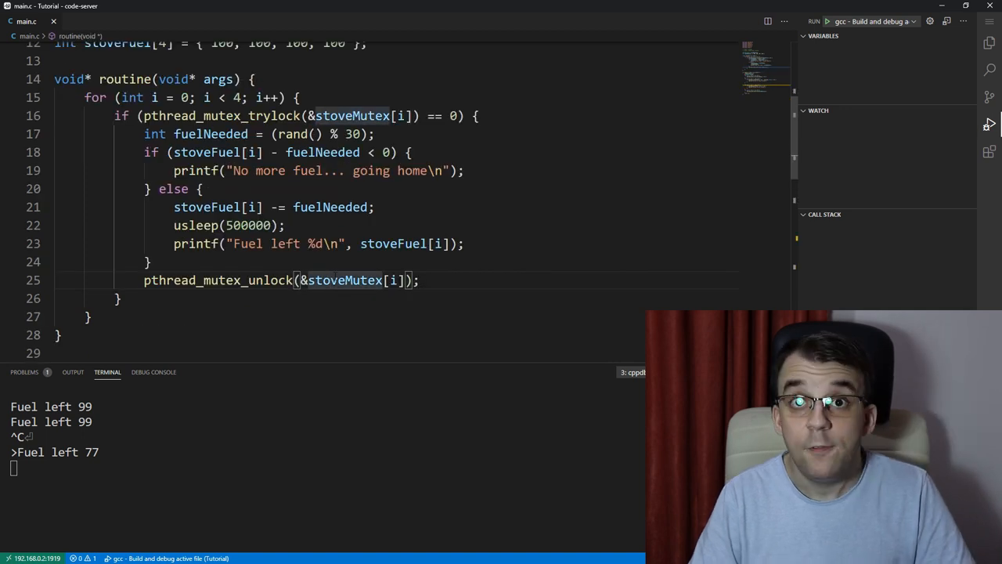
{"action": "mouse_move", "coordinate": [345, 280]}
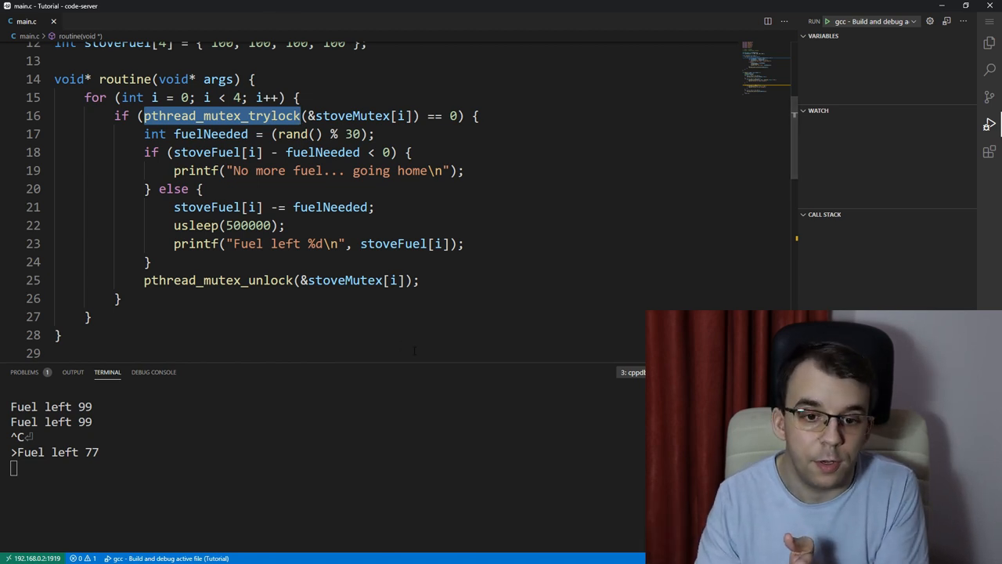
{"action": "type", "text": "break;"}
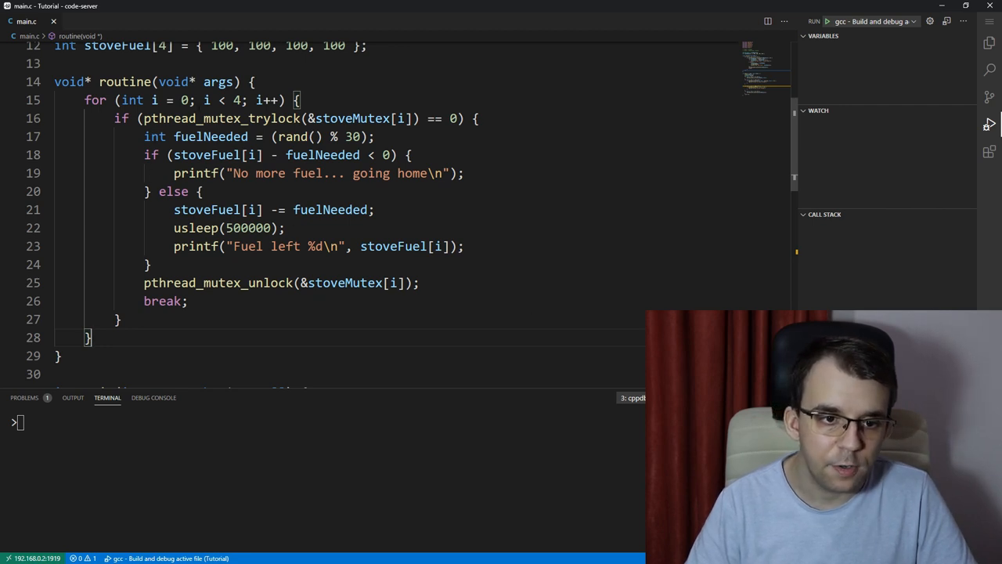
{"action": "left_click_drag", "start_coordinate": [115, 100], "coordinate": [240, 100]}
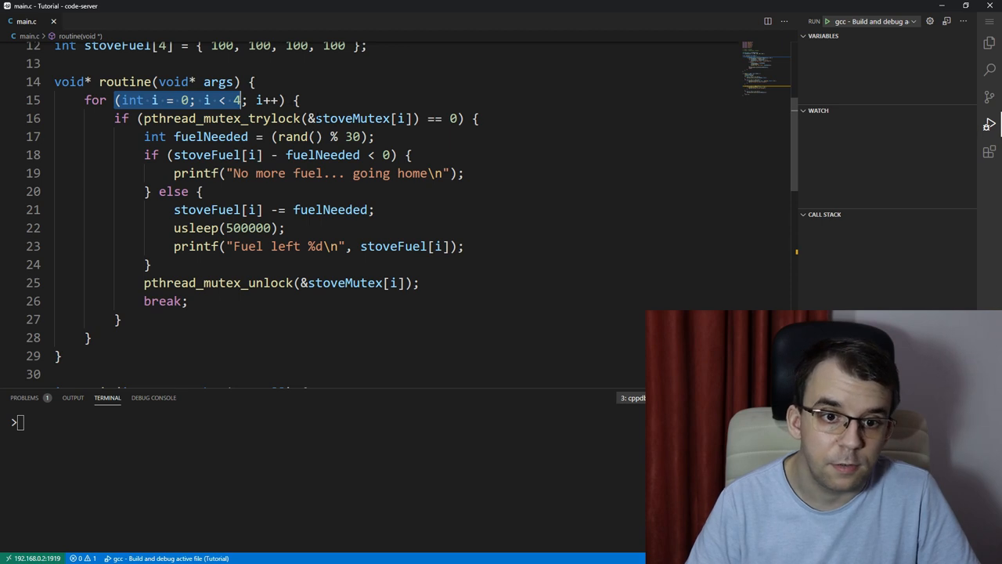
{"action": "double_click", "coordinate": [357, 118]}
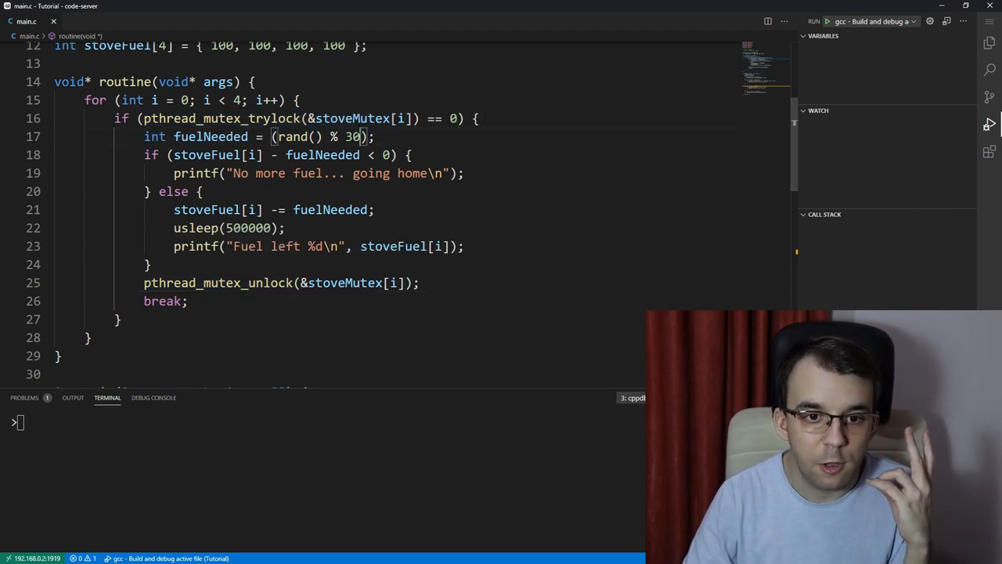
{"action": "double_click", "coordinate": [352, 118]}
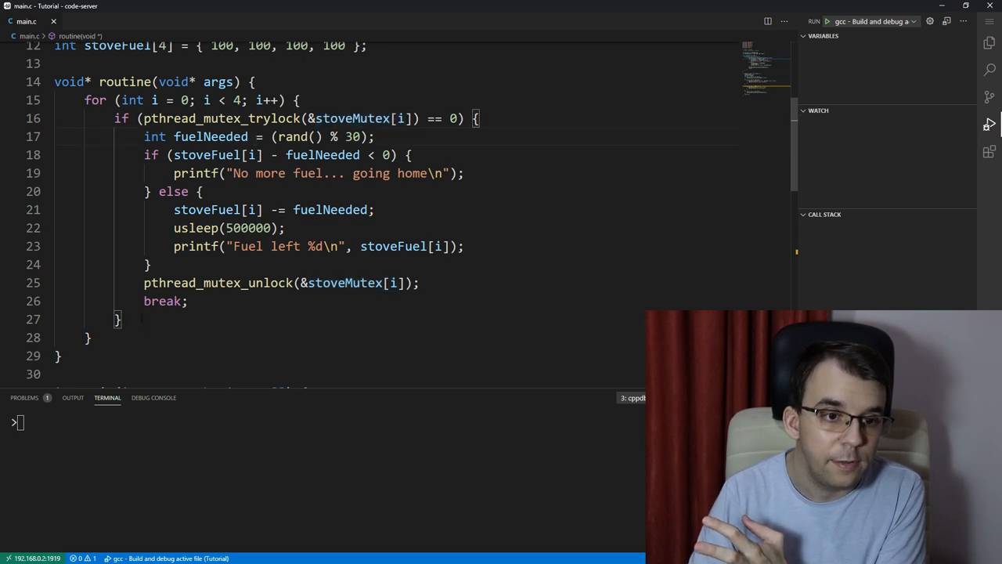
{"action": "double_click", "coordinate": [353, 118]}
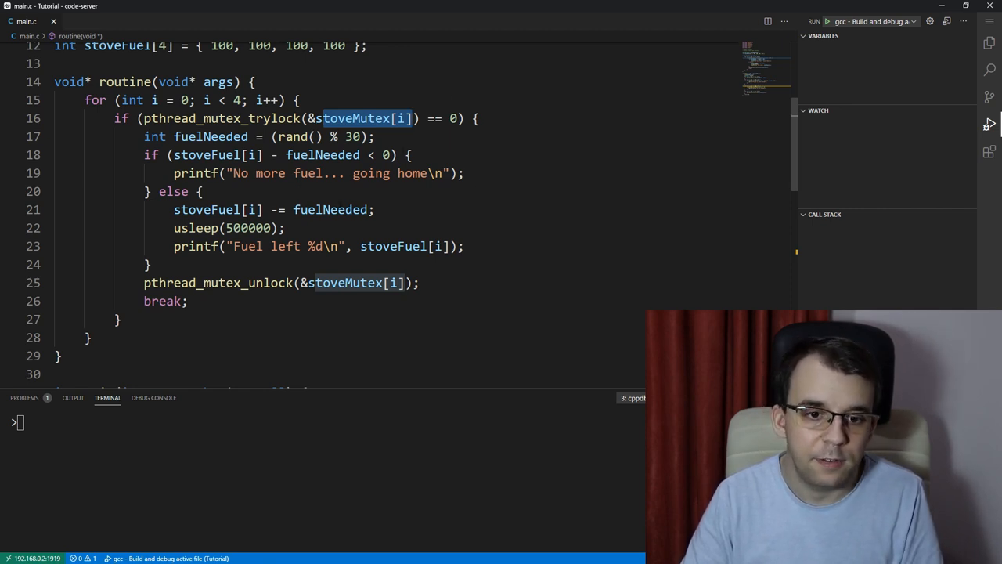
Step: Initialise &stoveMutex[i] in main and rerun, showing fuel left 75, 90, 80 and 97
{"action": "scroll", "scroll_direction": "down", "scroll_amount": 3}
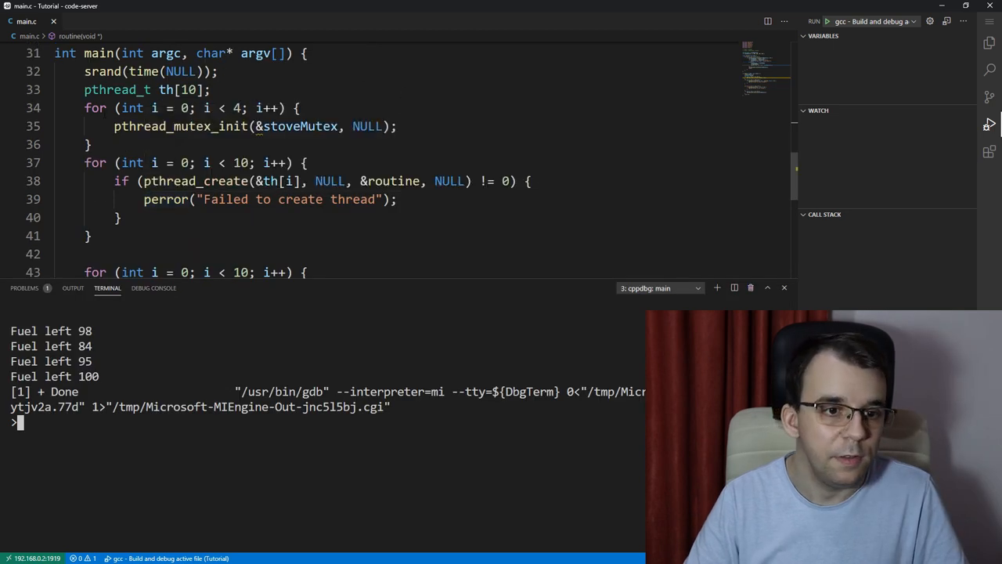
{"action": "type", "text": "[i]) == 0) {"}
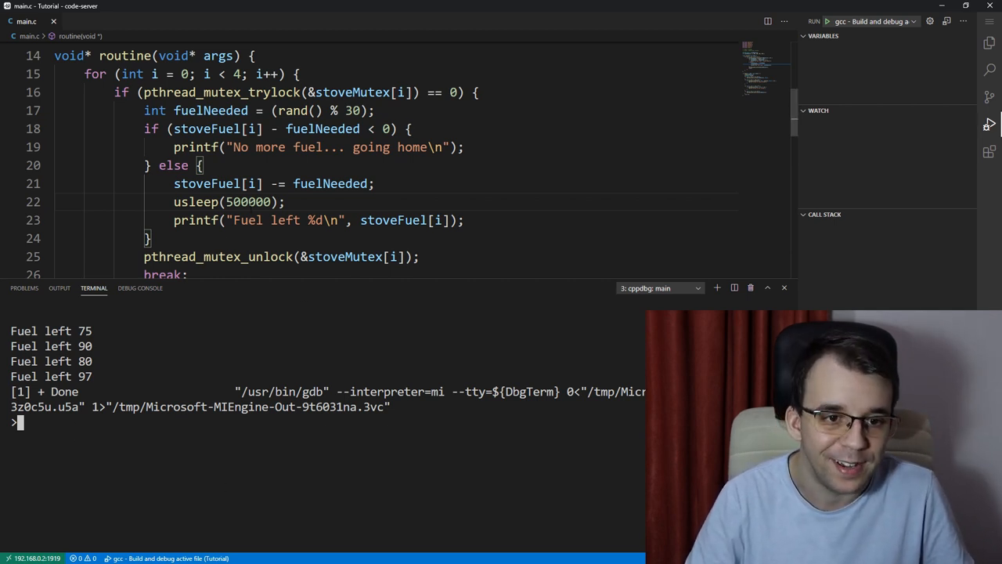
{"action": "scroll", "scroll_direction": "down", "scroll_amount": 3}
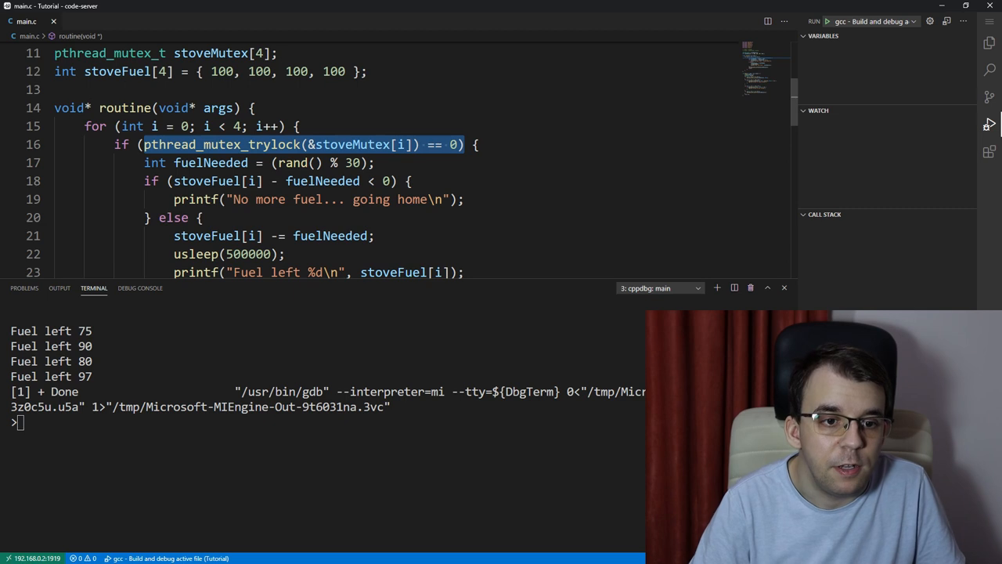
{"action": "scroll", "scroll_direction": "down", "scroll_amount": 3}
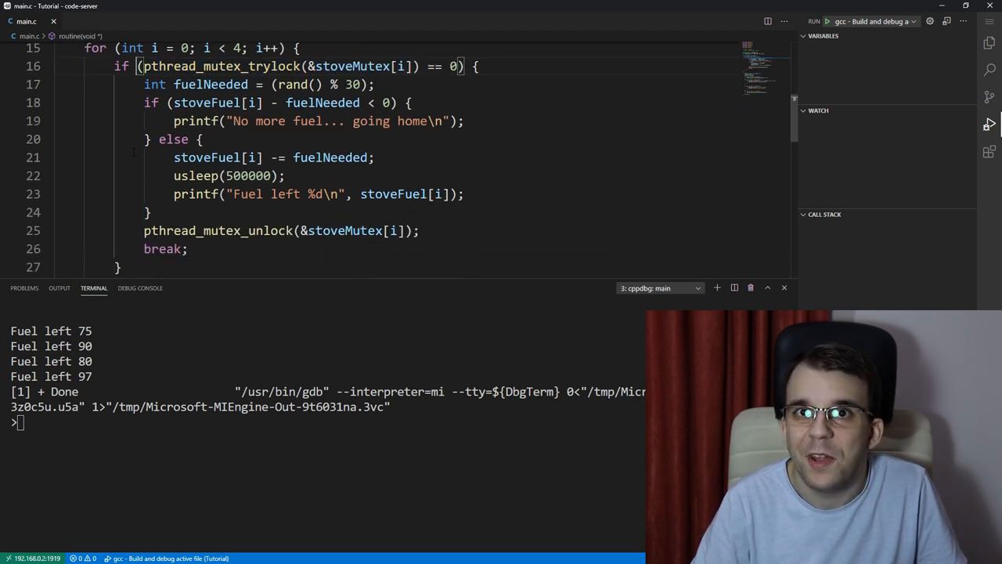
{"action": "scroll", "scroll_direction": "down", "scroll_amount": 3}
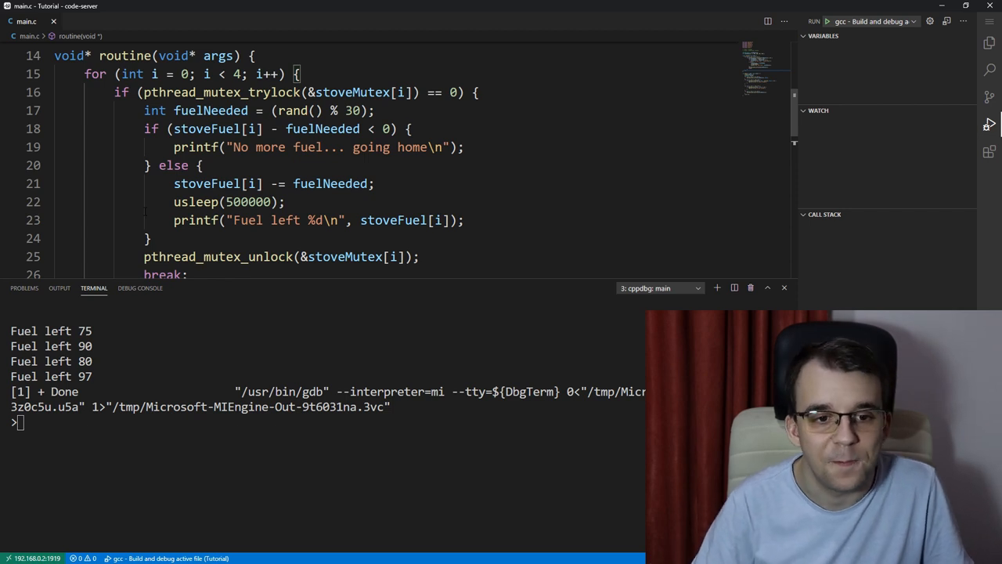
{"action": "scroll", "scroll_direction": "down", "scroll_amount": 3}
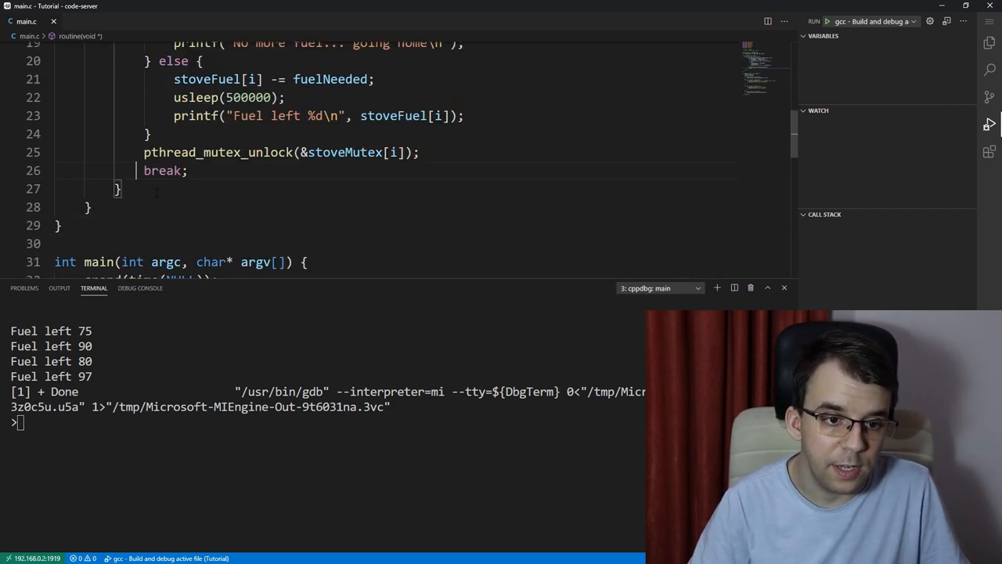
Step: Add an else branch that, when i == 3, calls usleep(300000) and resets i to 0
{"action": "type", "text": "else {"}
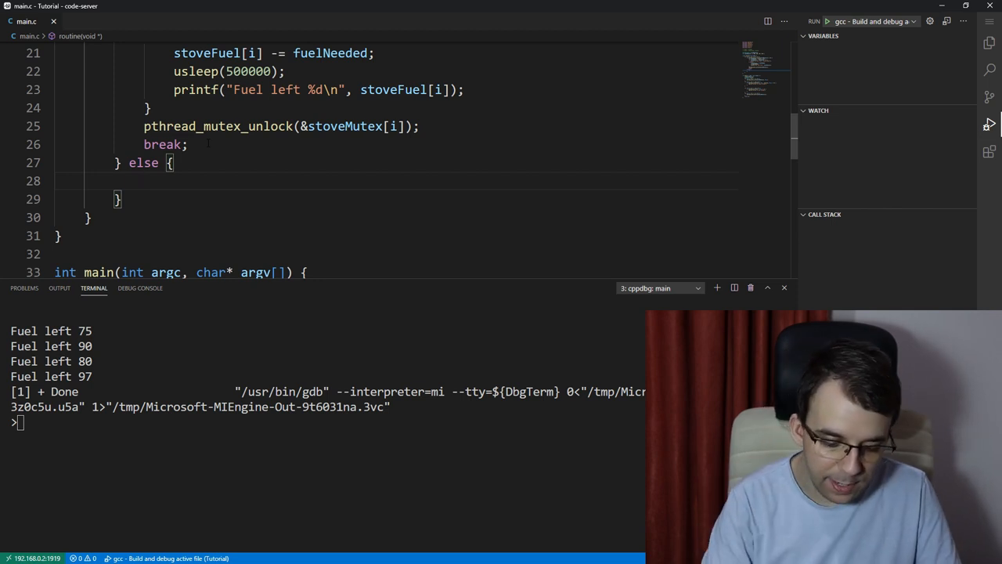
{"action": "type", "text": "if ("}
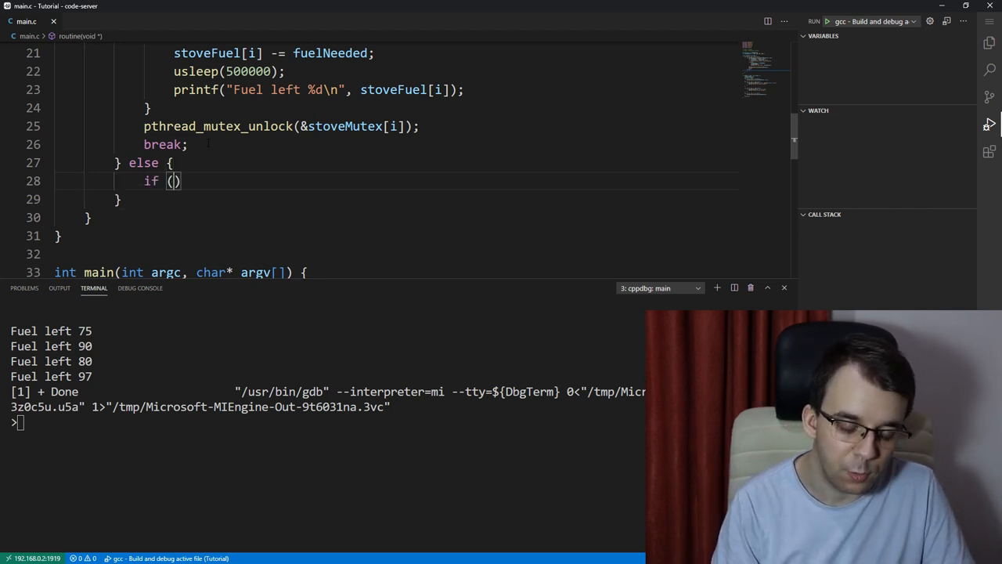
{"action": "type", "text": "i =="}
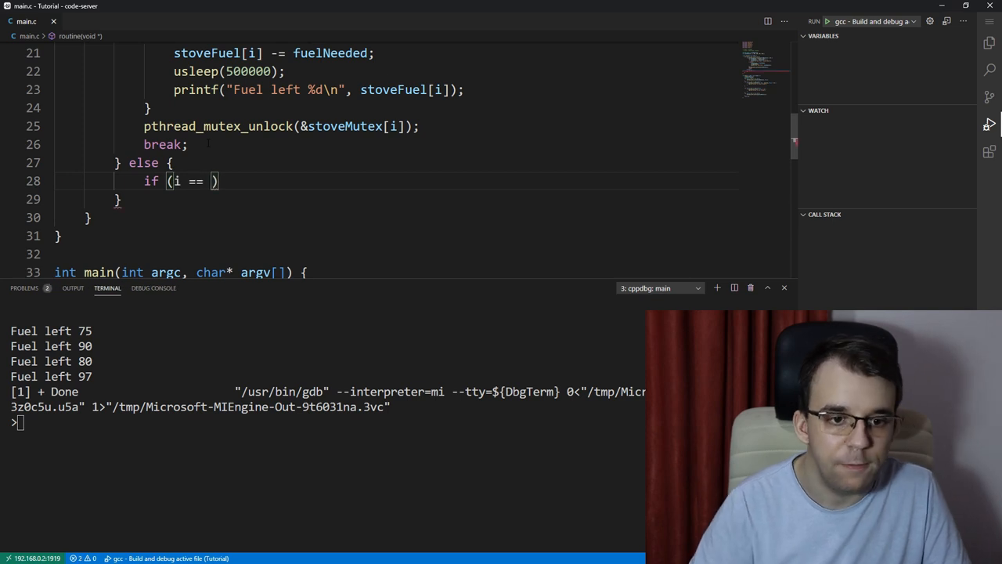
{"action": "type", "text": "3"}
{"action": "type", "text": "u"}
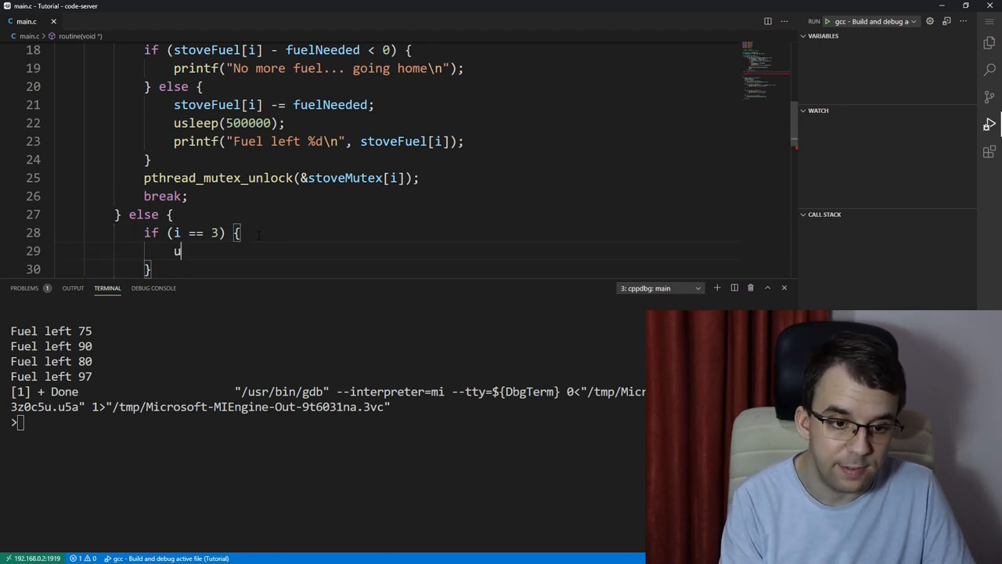
{"action": "type", "text": "sle"}
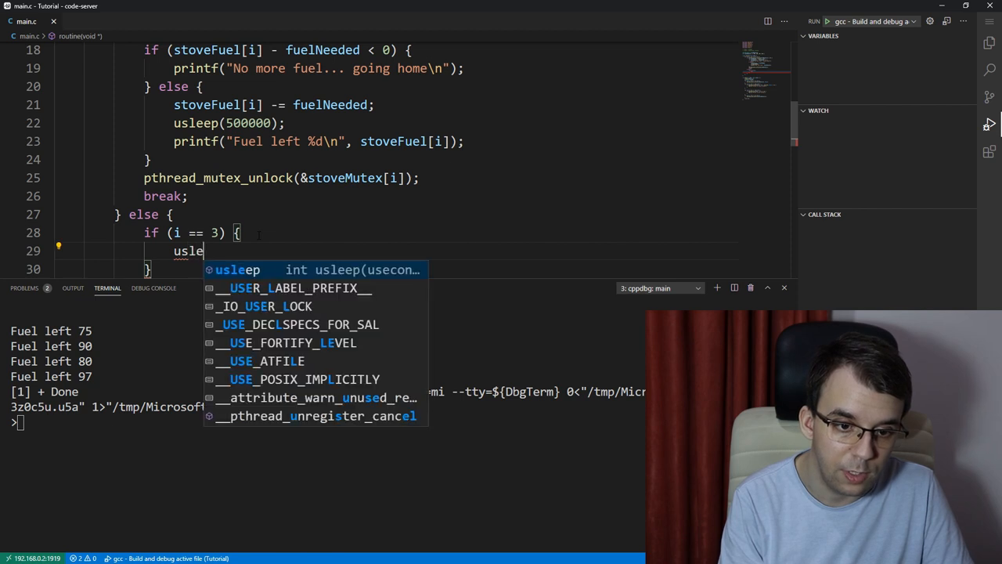
{"action": "type", "text": "ep(300000);"}
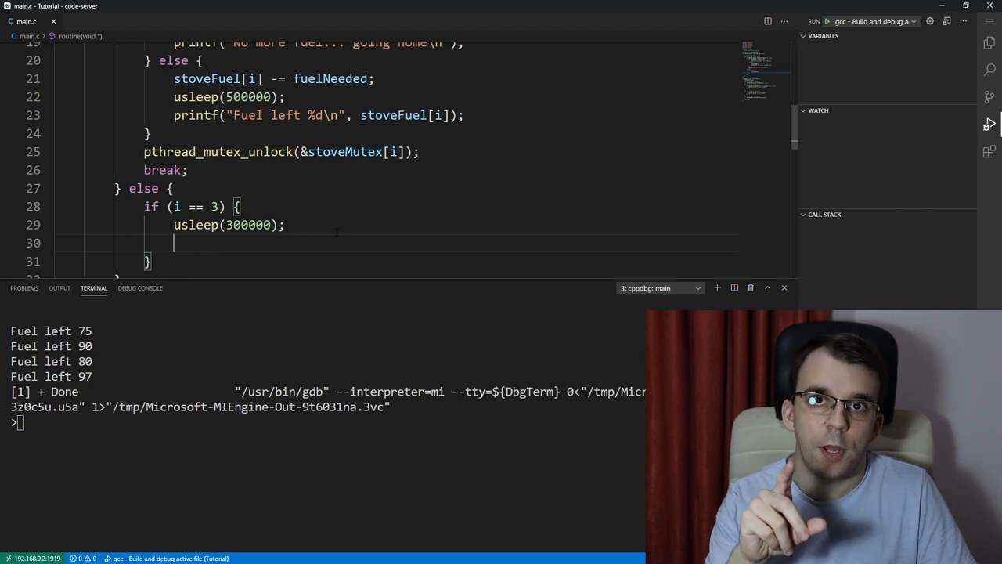
{"action": "type", "text": "i = 0;"}
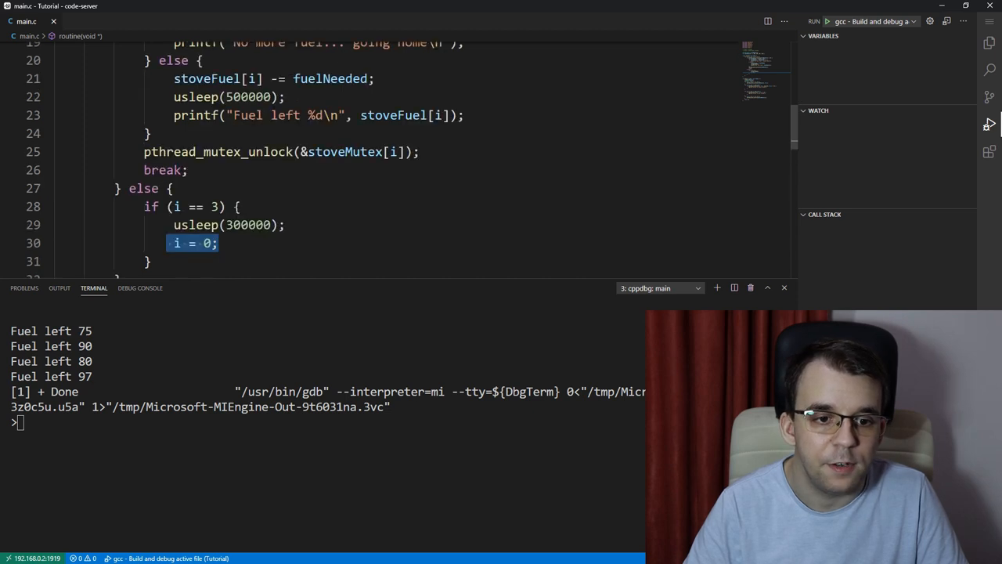
{"action": "scroll", "scroll_direction": "down", "scroll_amount": 3}
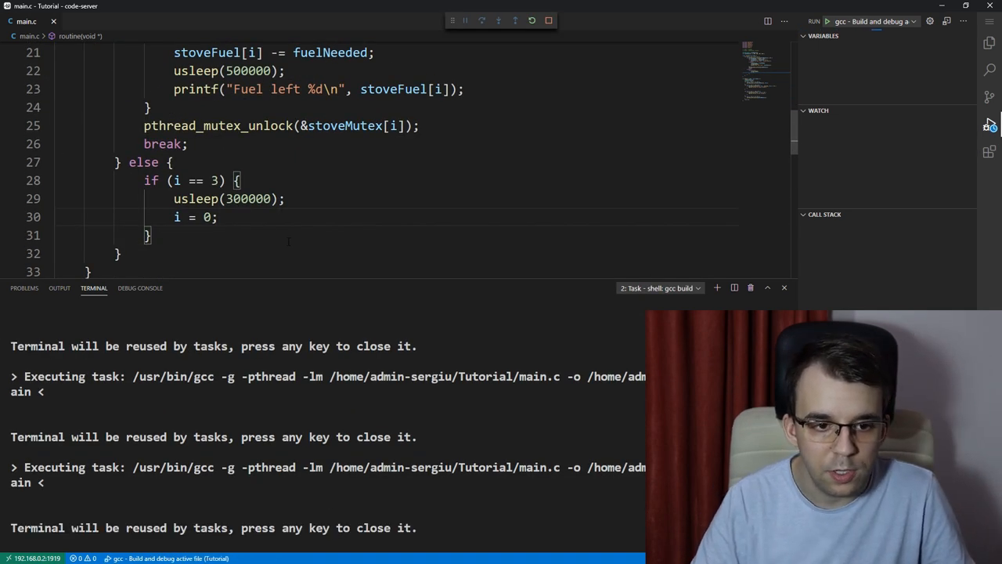
Step: Run the retrying version, which prints ten fuel-left lines
{"action": "left_click", "coordinate": [827, 21]}
{"action": "type", "text": "printf(\""}
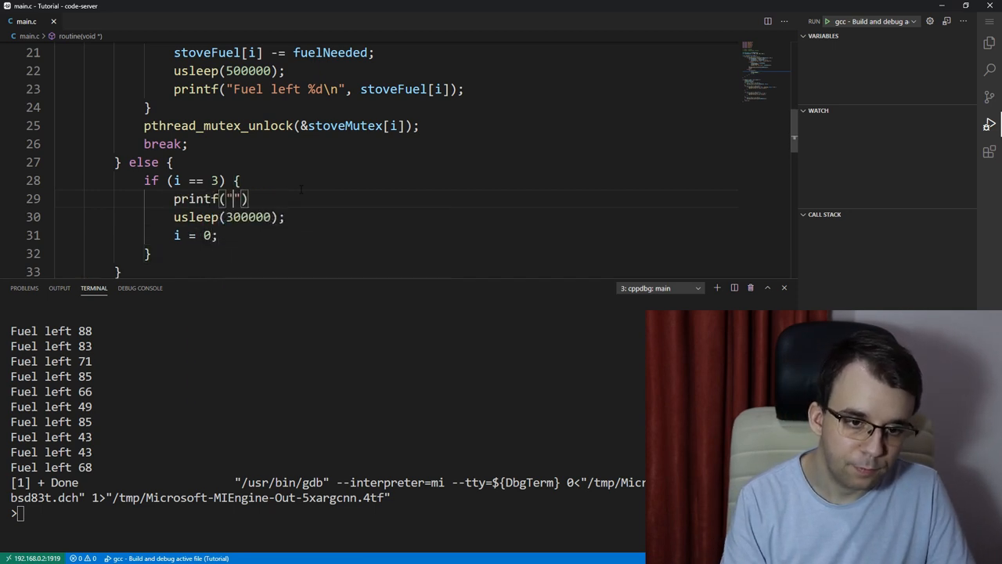
Step: Print "No stove available yet, waiting..." before the retry sleep, rerun, and highlight stoveFuel
{"action": "type", "text": "No stove a"}
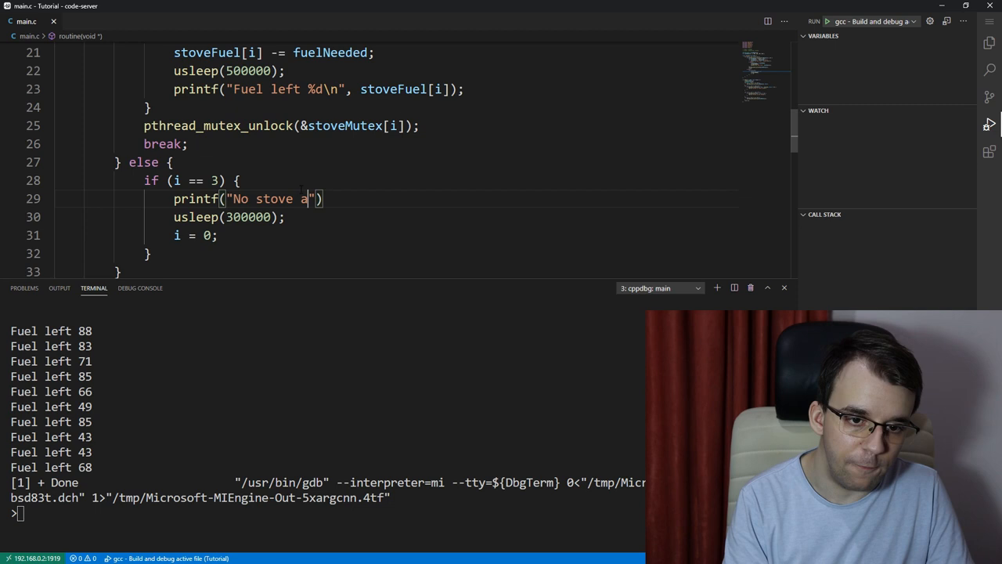
{"action": "type", "text": "vailable wa"}
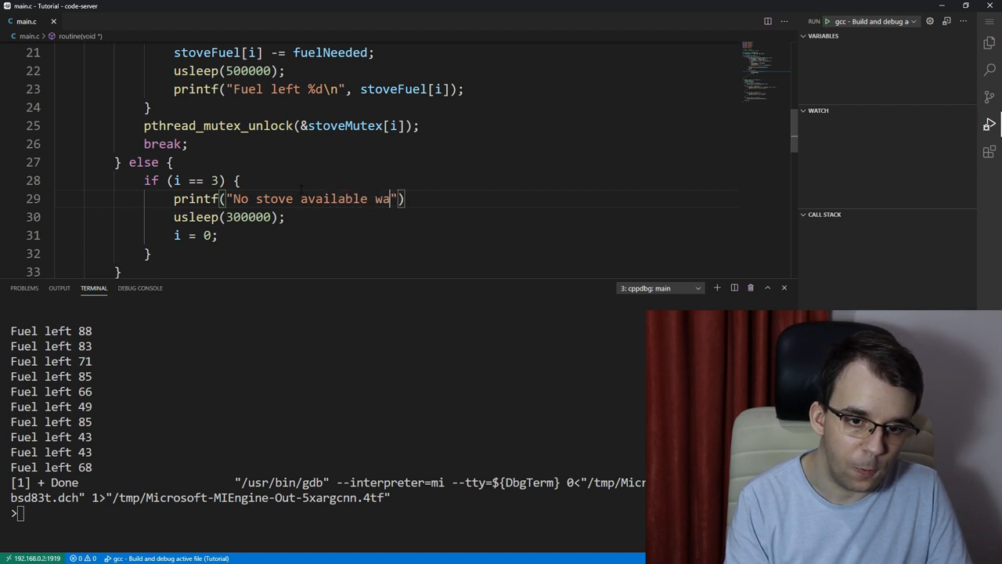
{"action": "type", "text": "yet, waiting...\\n"}
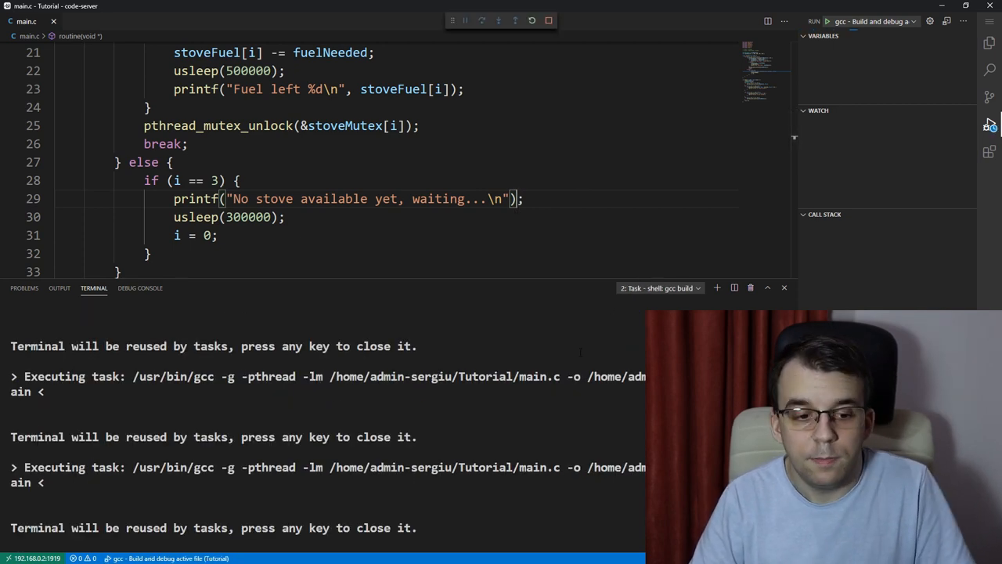
{"action": "left_click", "coordinate": [828, 21]}
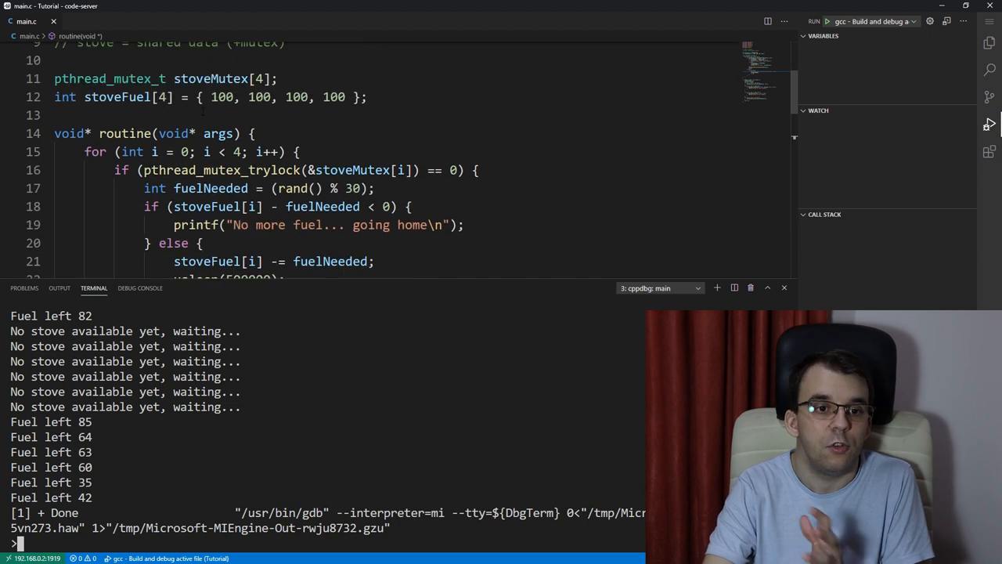
{"action": "double_click", "coordinate": [117, 96]}
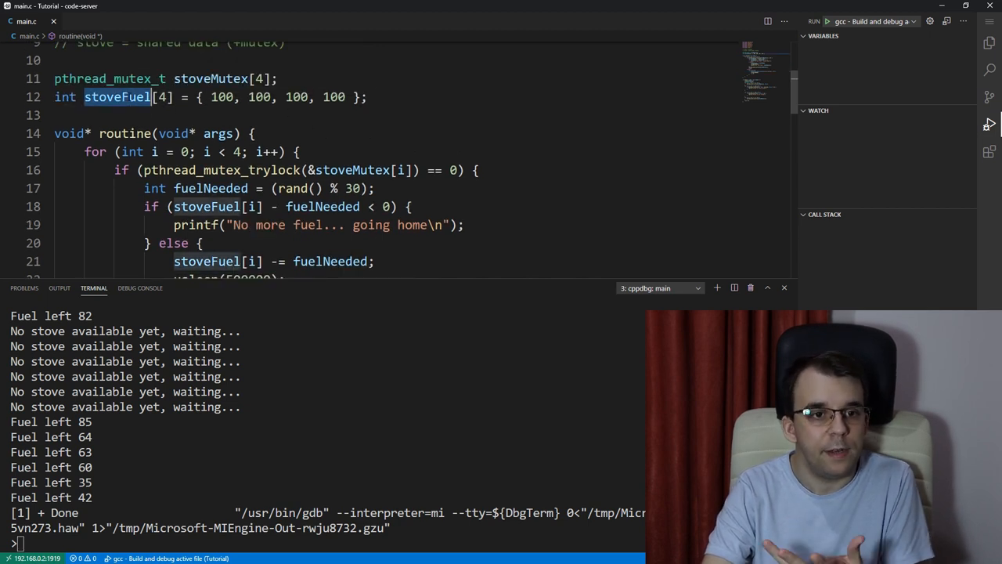